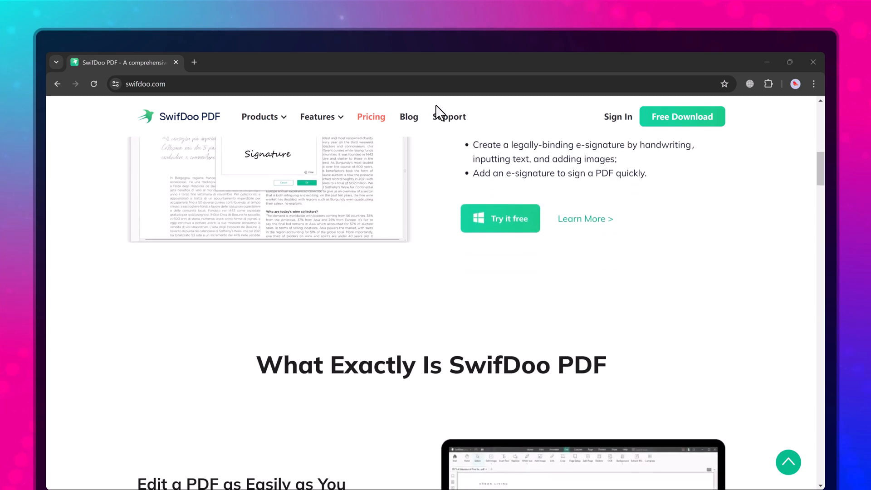
# Open Power words.pdf from the Desktop folder through the Start page's file chooser
pyautogui.scroll(-3)
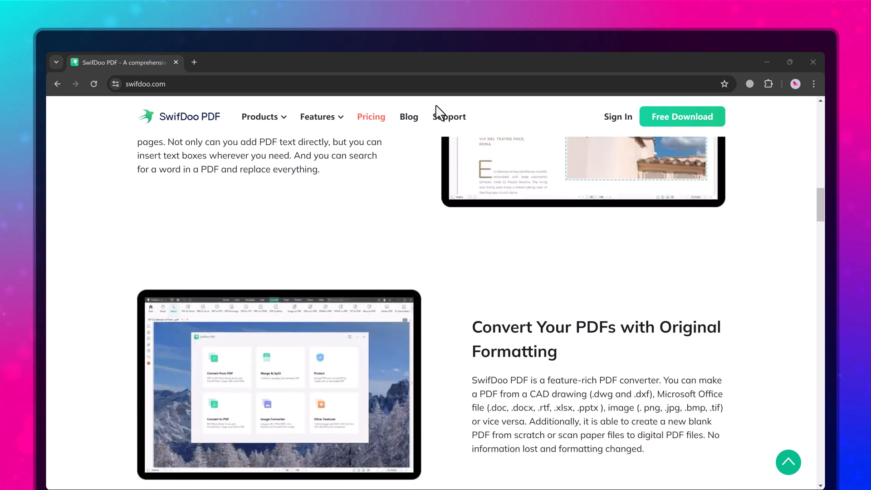
pyautogui.scroll(-3)
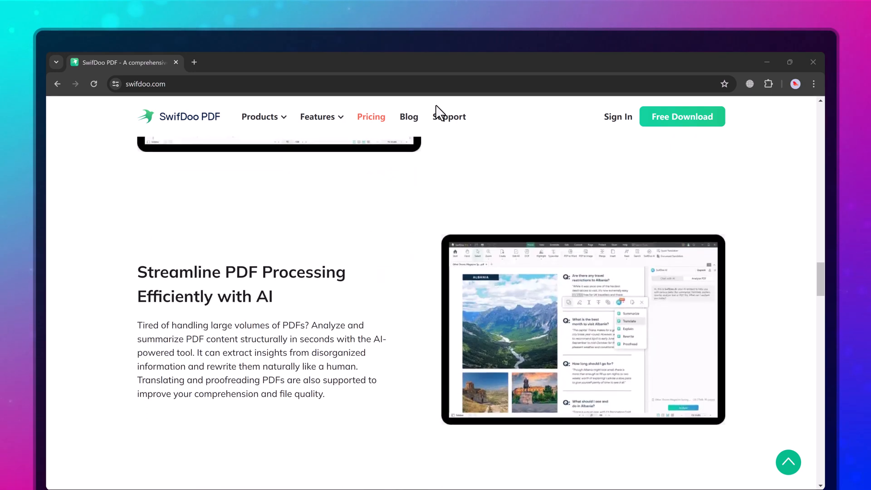
pyautogui.scroll(-3)
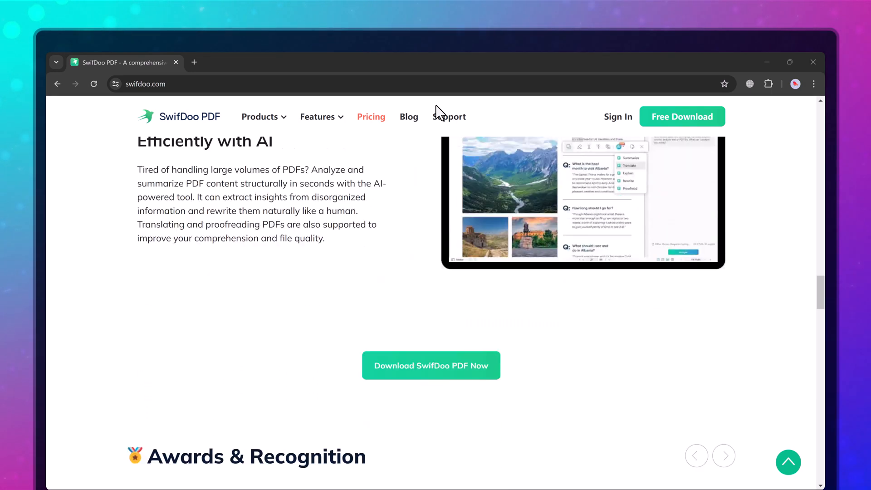
pyautogui.scroll(-3)
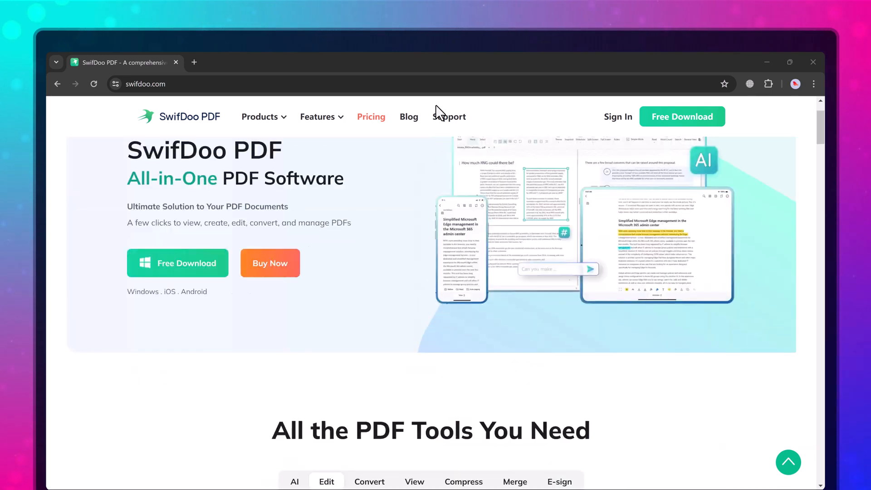
pyautogui.scroll(3)
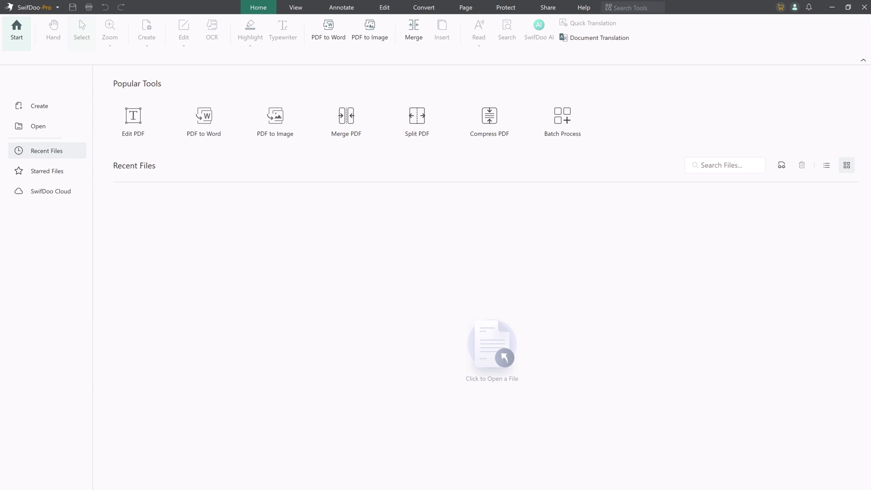
pyautogui.moveTo(38, 126)
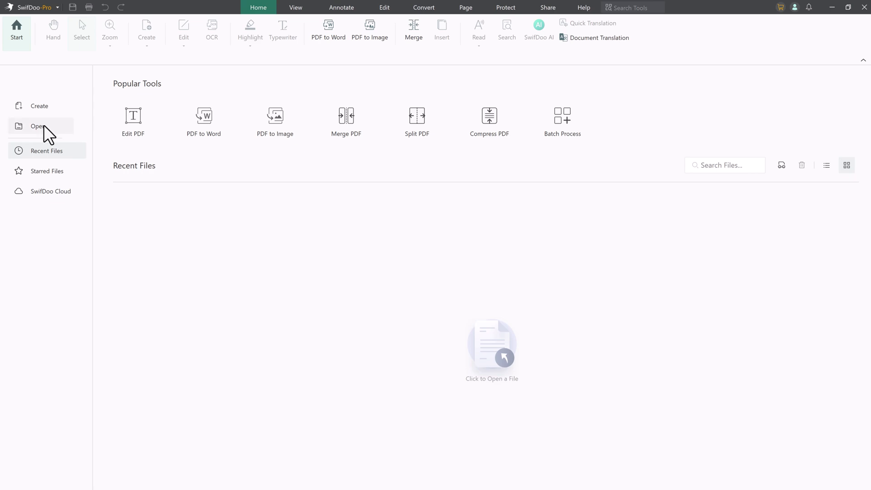
pyautogui.click(39, 126)
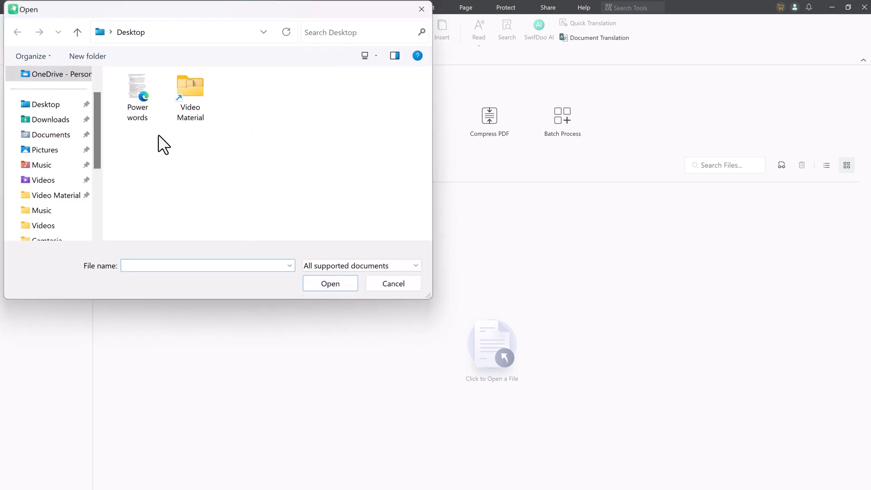
pyautogui.doubleClick(137, 89)
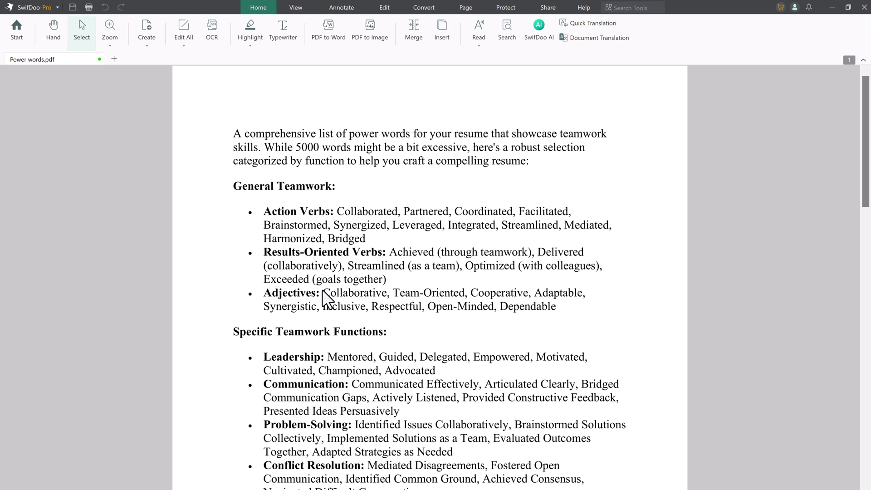
pyautogui.moveTo(282, 31)
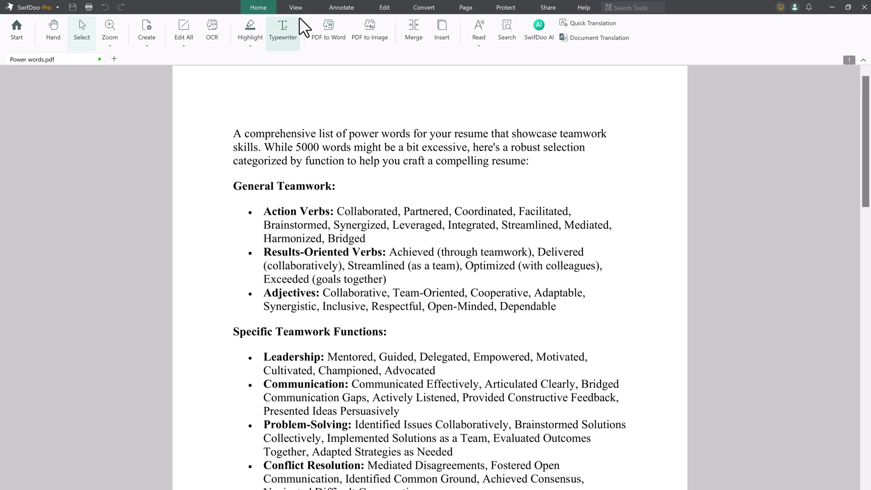
# Try split screen in two side-by-side panes, then 4 Windows, back to Vertical, and exit to one pane
pyautogui.click(295, 7)
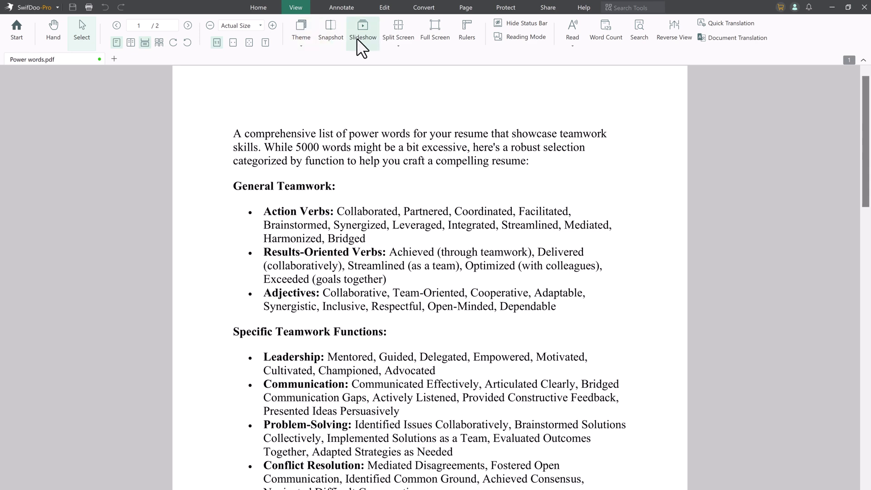
pyautogui.click(362, 29)
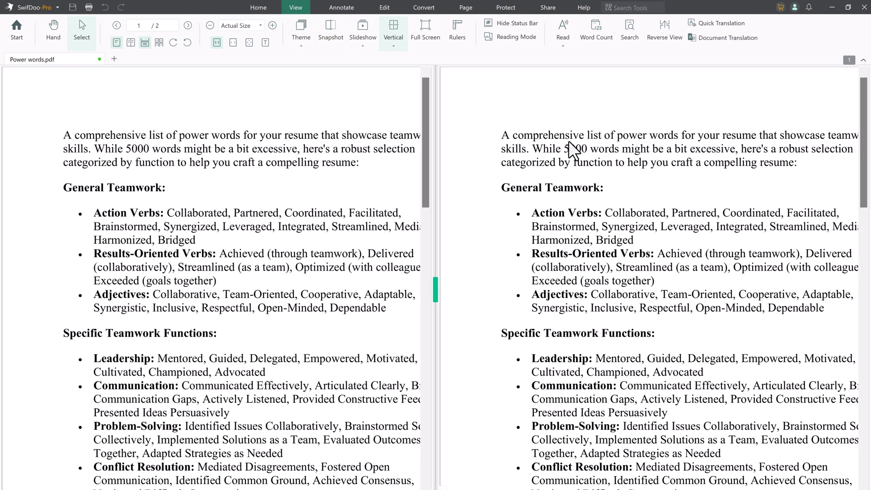
pyautogui.click(393, 31)
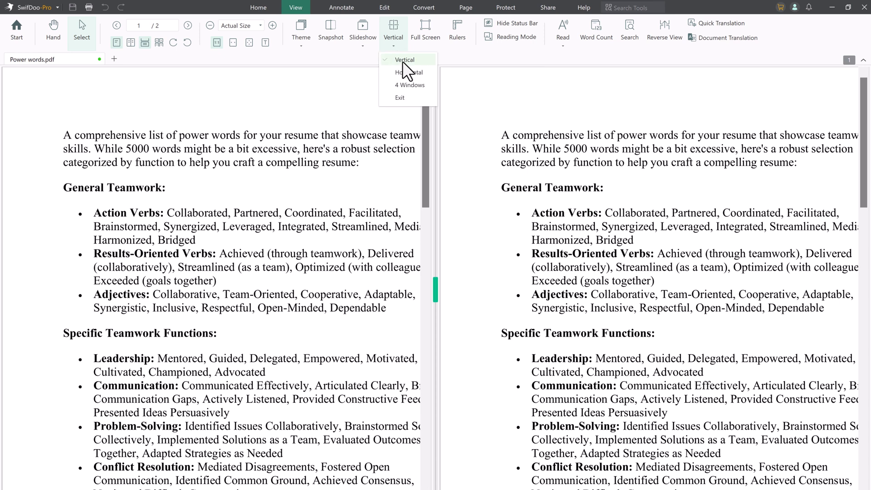
pyautogui.click(409, 85)
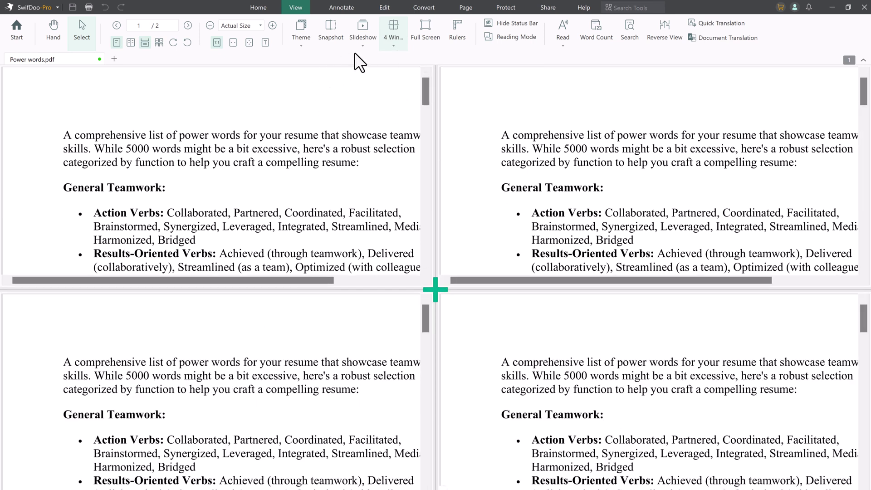
pyautogui.click(392, 31)
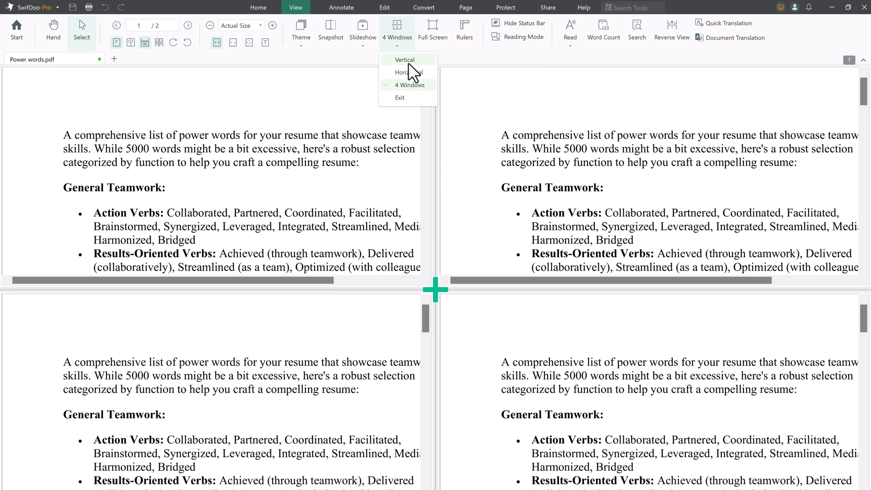
pyautogui.click(404, 60)
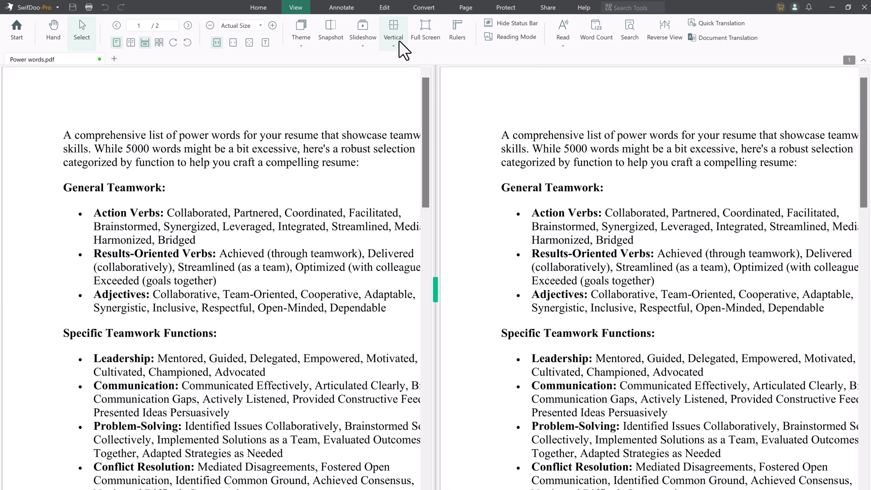
pyautogui.click(392, 31)
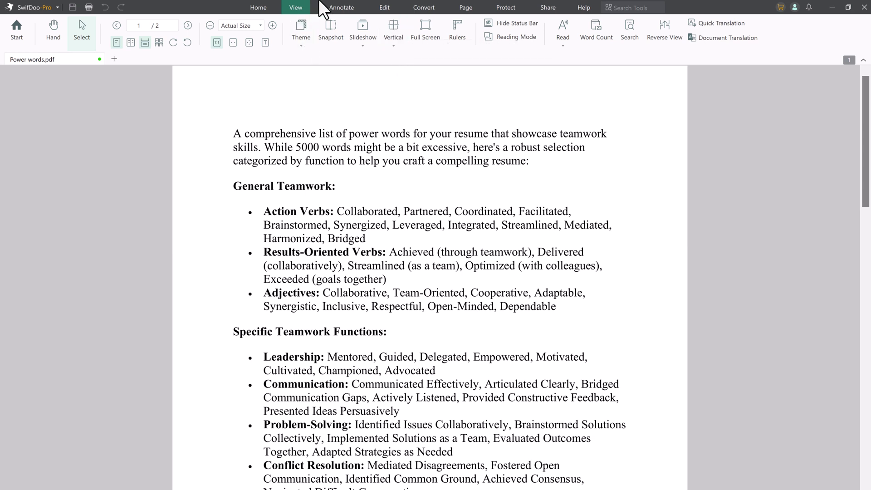
# Edit the intro so 5000 reads 1000 and set "1000 words" bold and slightly larger
pyautogui.click(383, 7)
pyautogui.write('1')
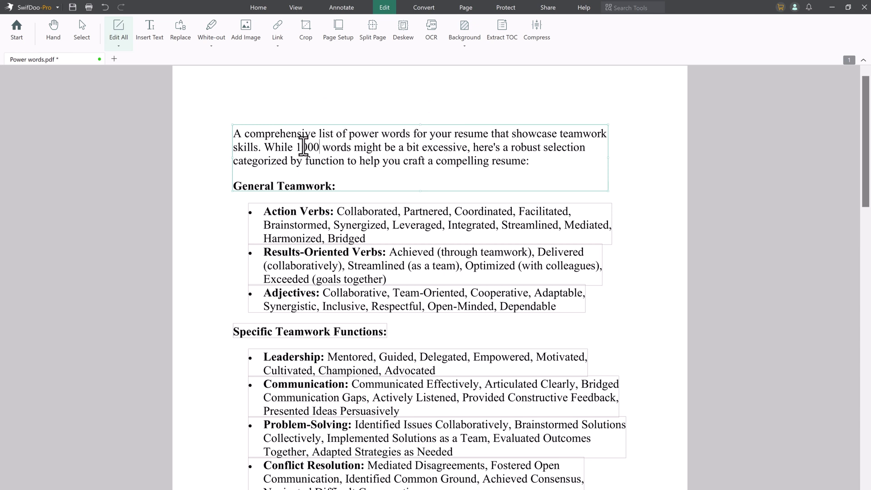
pyautogui.moveTo(297, 148)
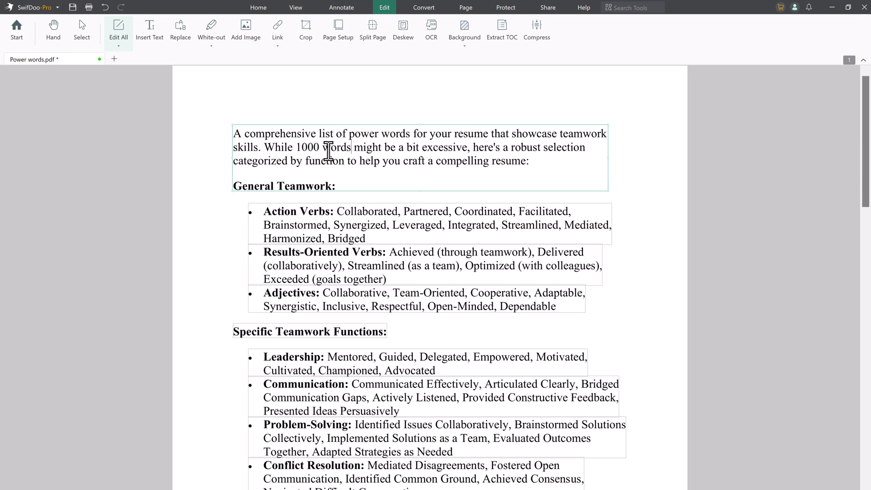
pyautogui.doubleClick(322, 147)
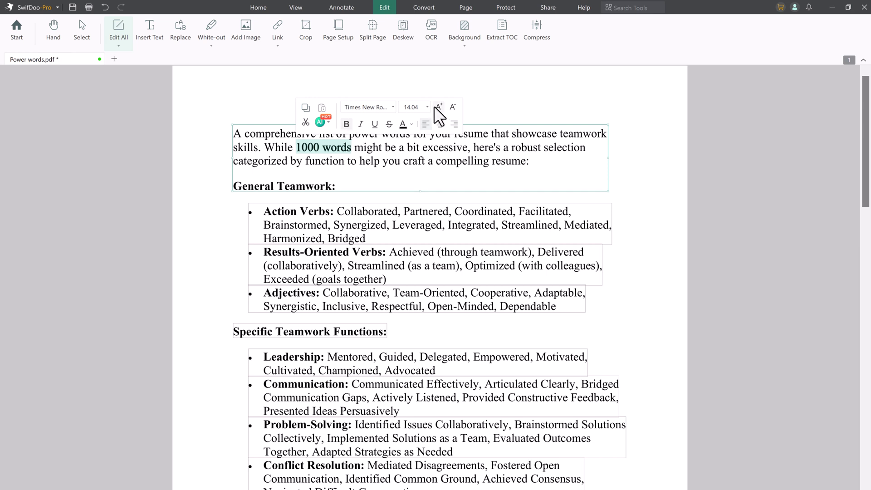
pyautogui.click(360, 124)
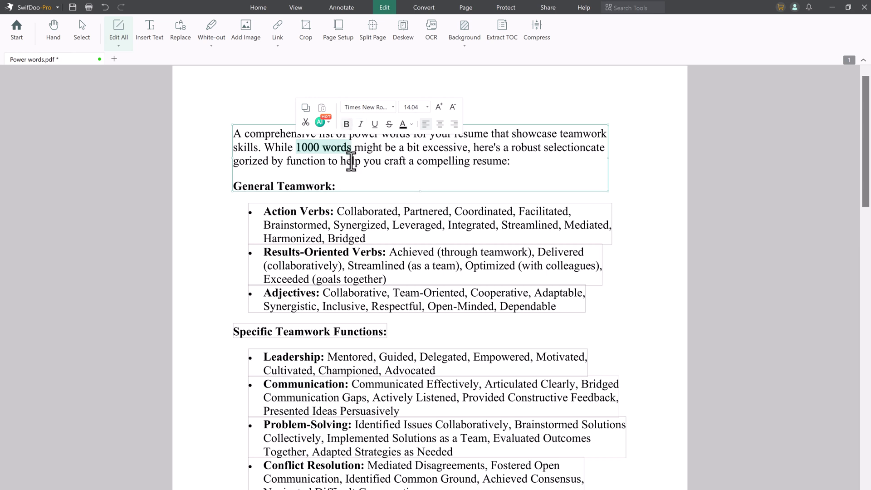
pyautogui.click(463, 76)
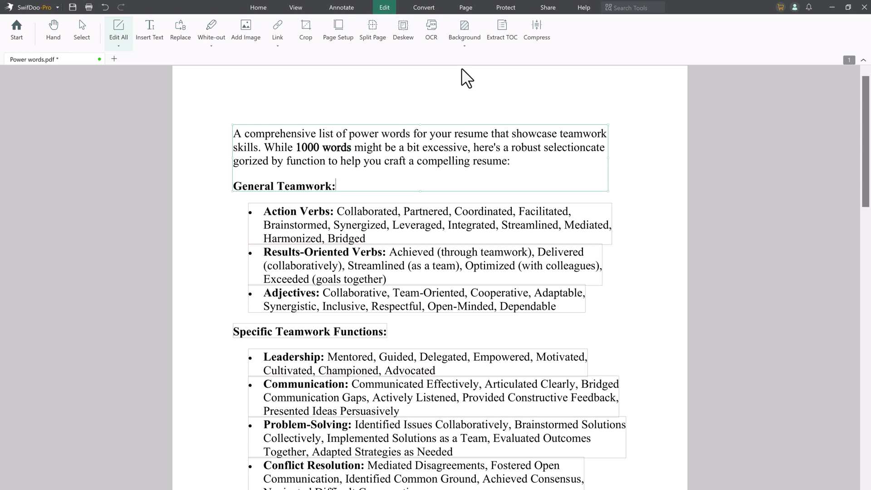
pyautogui.moveTo(429, 26)
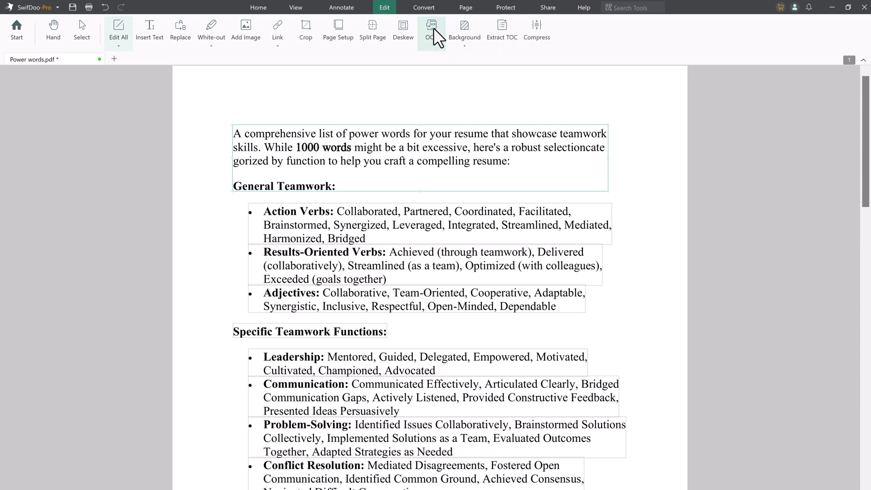
# Save the edits from the OCR prompt, browse the Document Language list, then cancel recognition
pyautogui.click(430, 28)
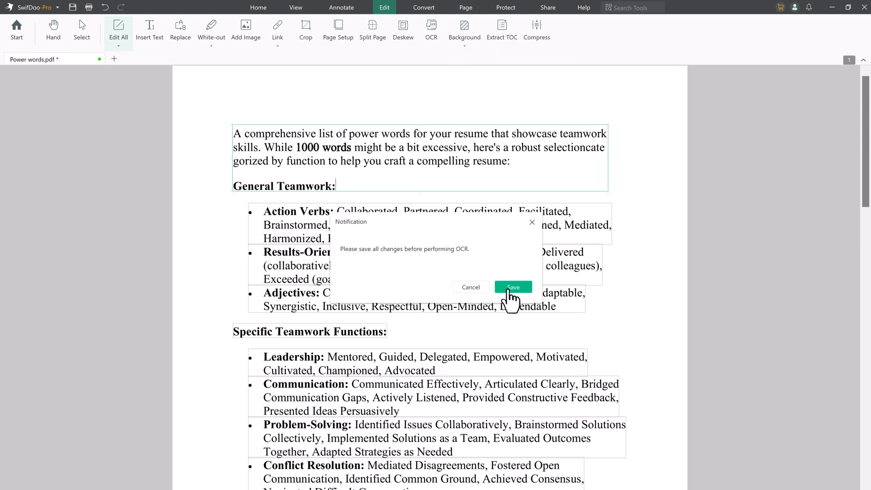
pyautogui.click(513, 287)
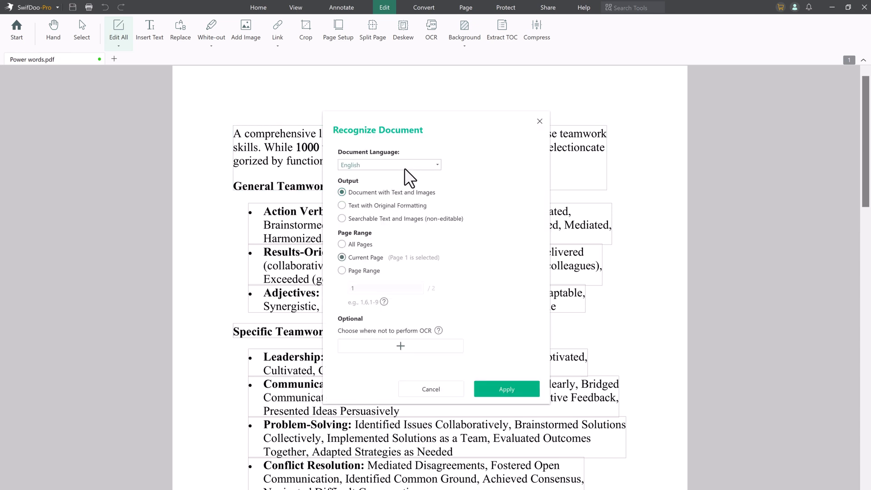
pyautogui.click(389, 164)
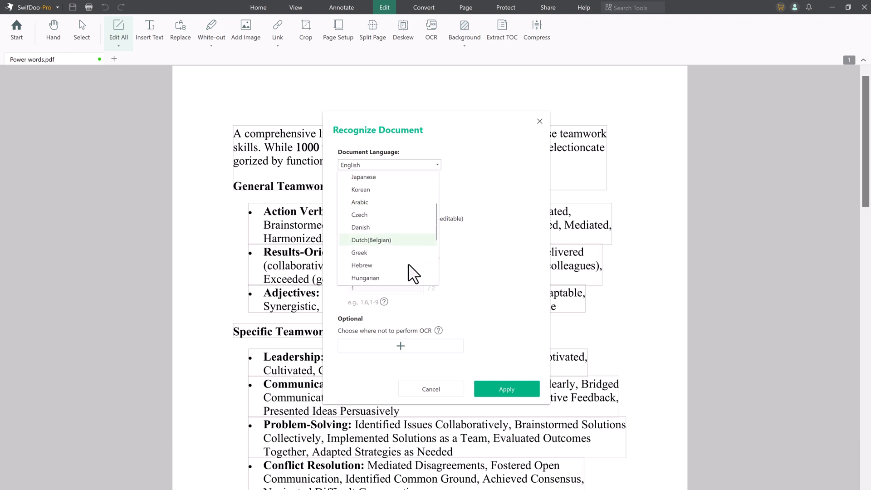
pyautogui.scroll(-3)
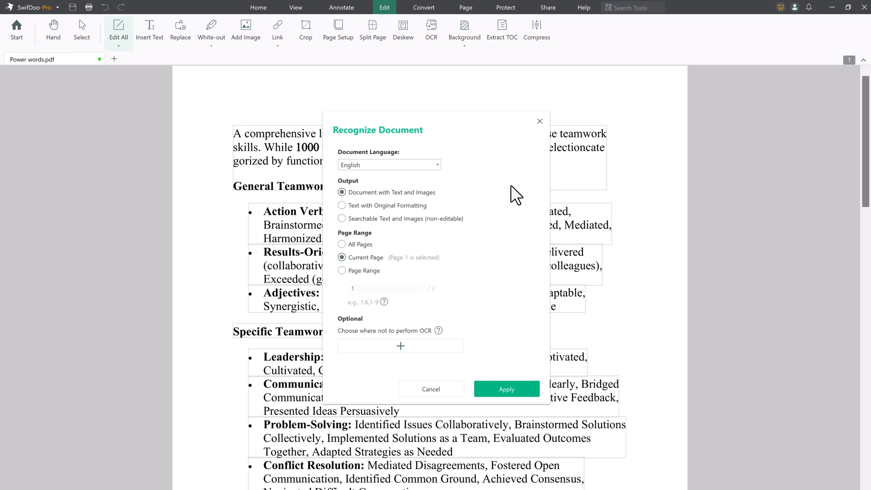
pyautogui.moveTo(369, 272)
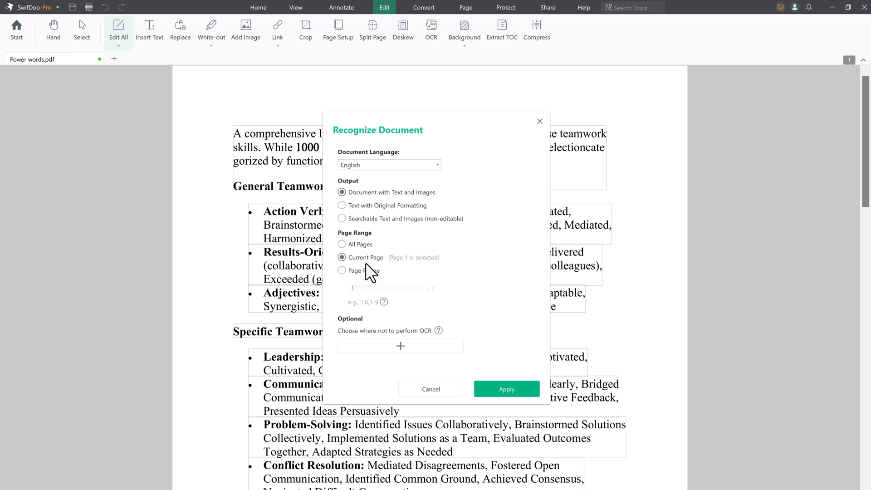
pyautogui.click(430, 389)
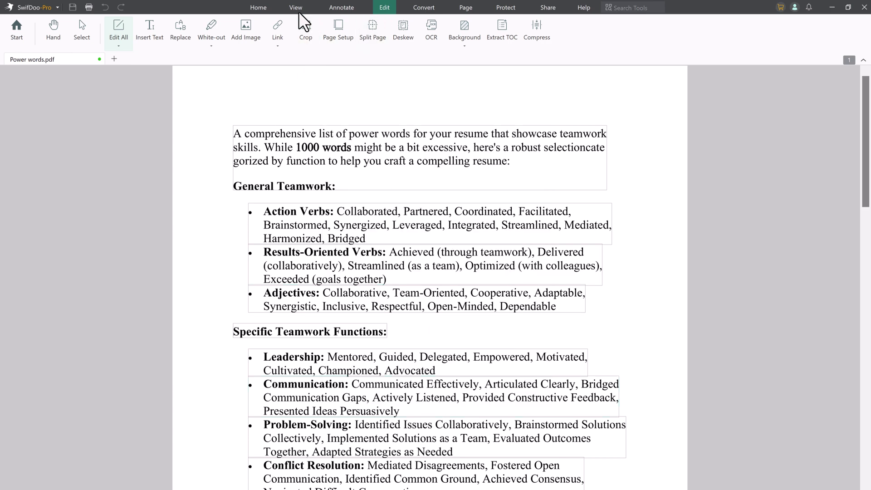
# Highlight the Action Verbs and Leadership lines in yellow, underline Results-Oriented Verbs in red and strike out Adjectives
pyautogui.click(341, 7)
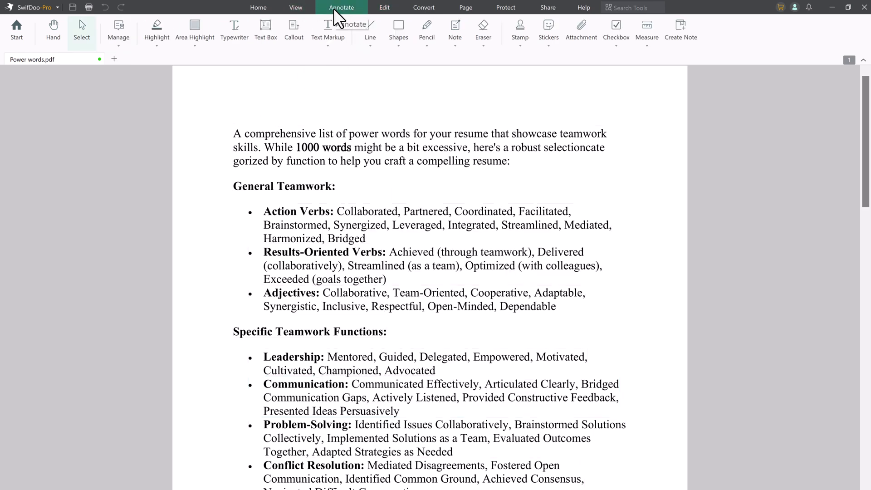
pyautogui.moveTo(336, 121)
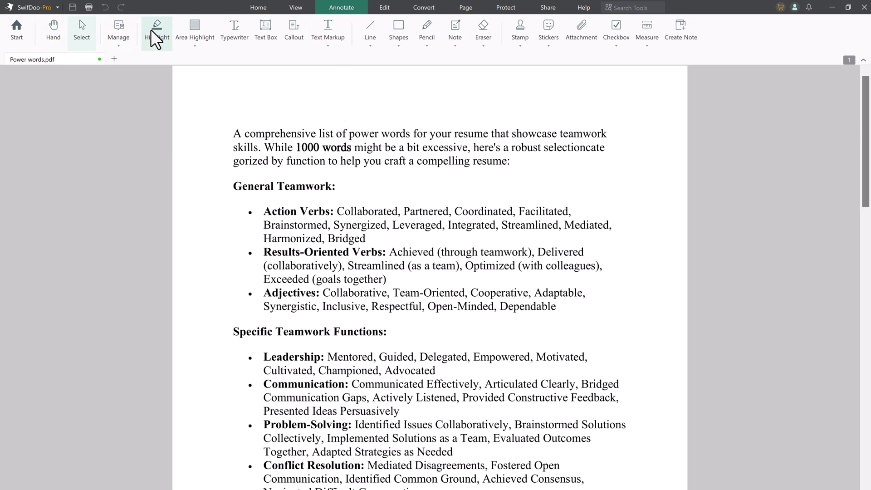
pyautogui.click(157, 28)
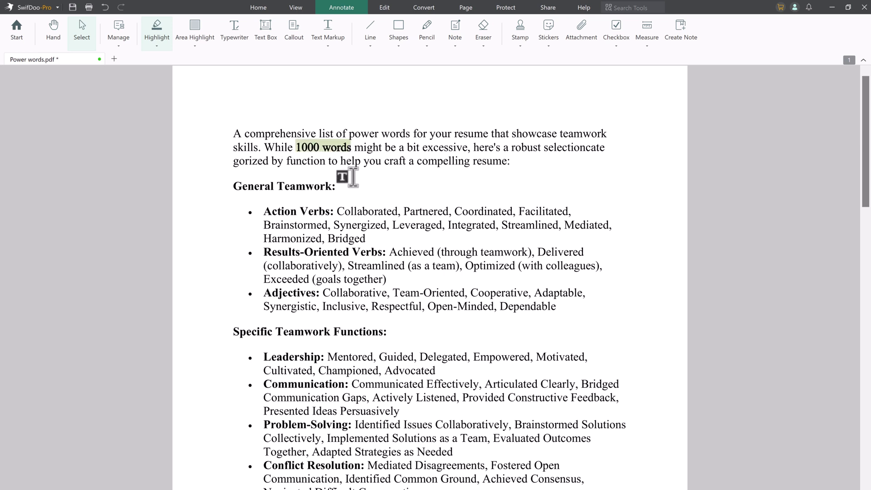
pyautogui.click(157, 43)
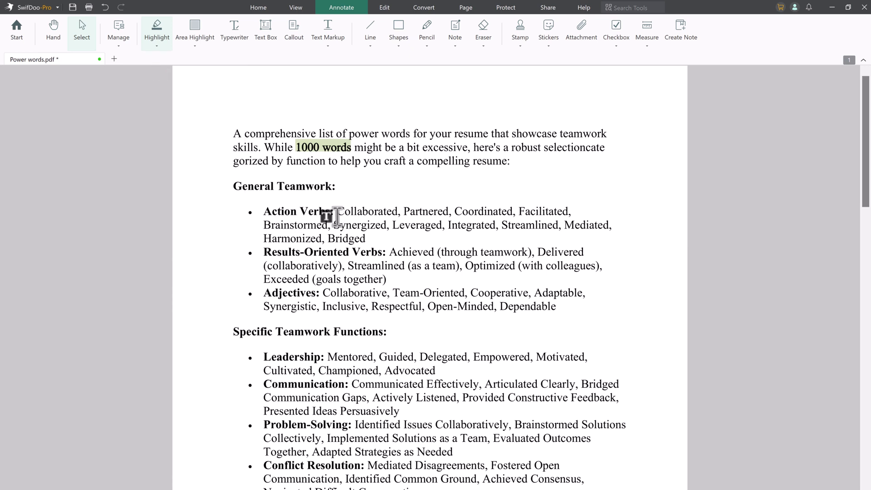
pyautogui.moveTo(335, 211); pyautogui.dragTo(571, 212)
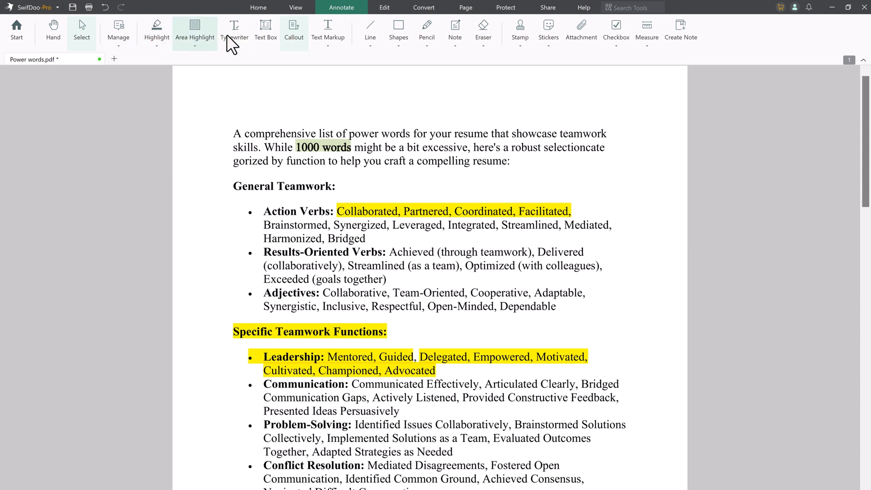
pyautogui.click(328, 32)
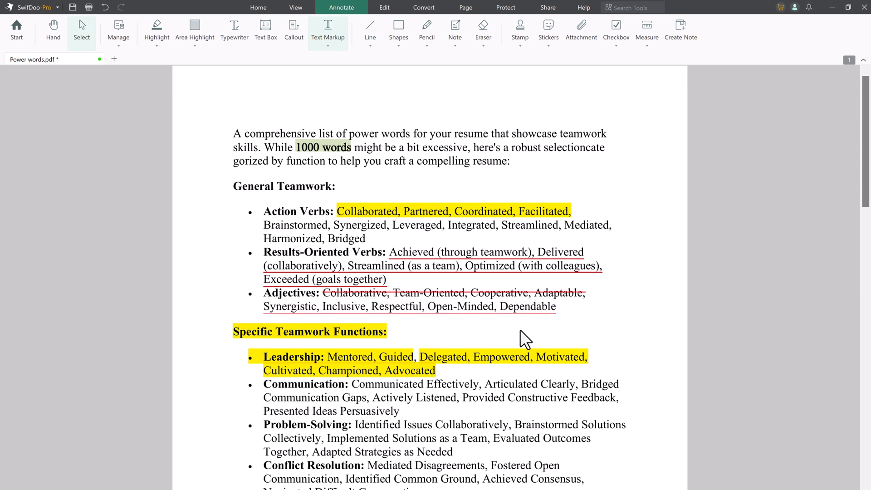
pyautogui.click(455, 26)
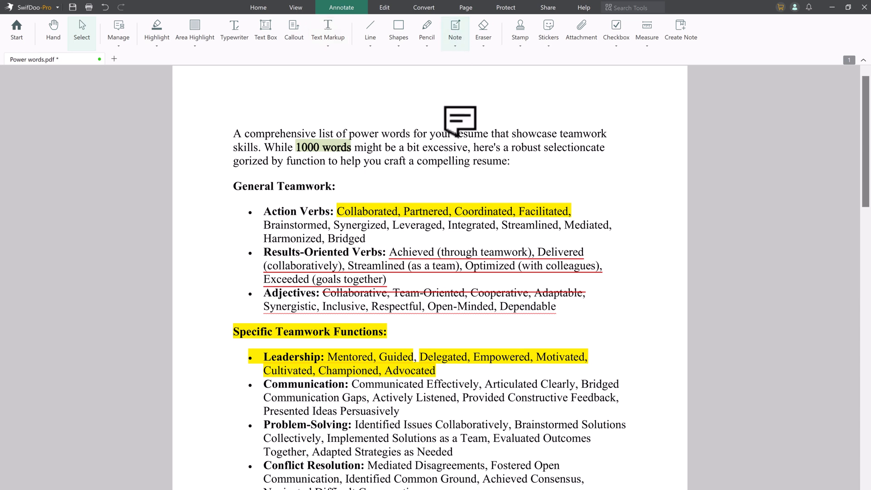
# Place a note beside the General Teamwork heading with the comment Important task
pyautogui.click(337, 180)
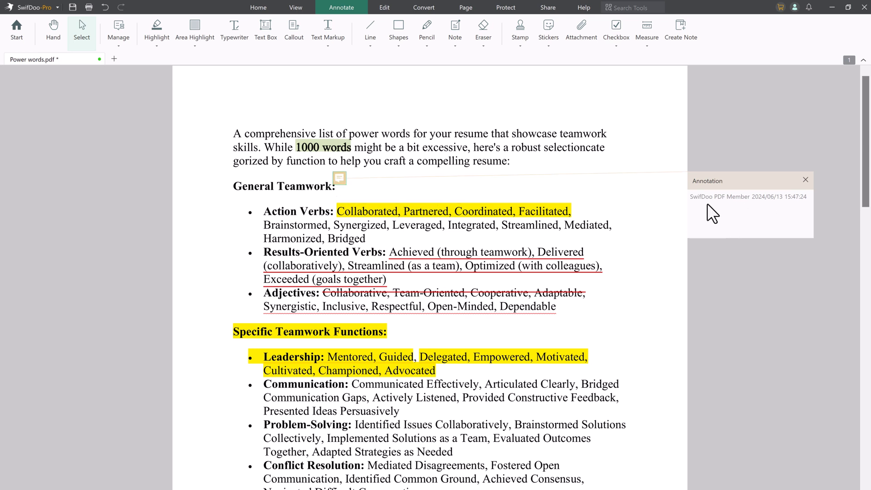
pyautogui.click(746, 211)
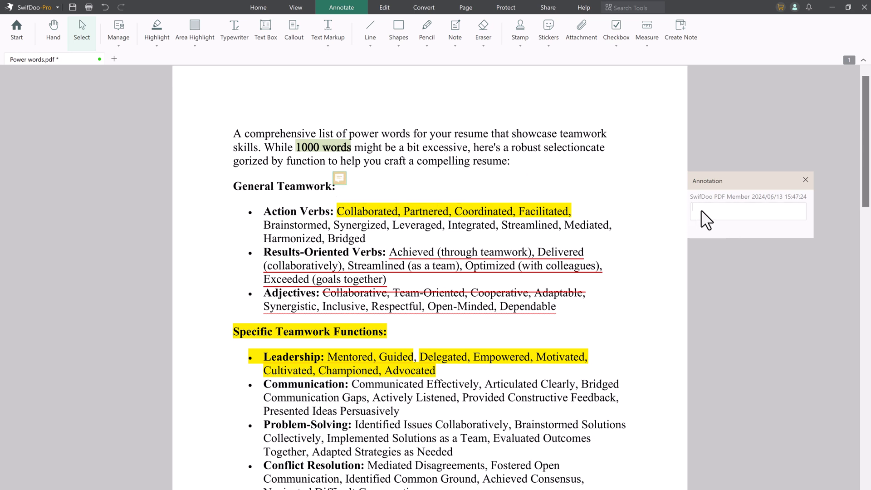
pyautogui.write('Important task')
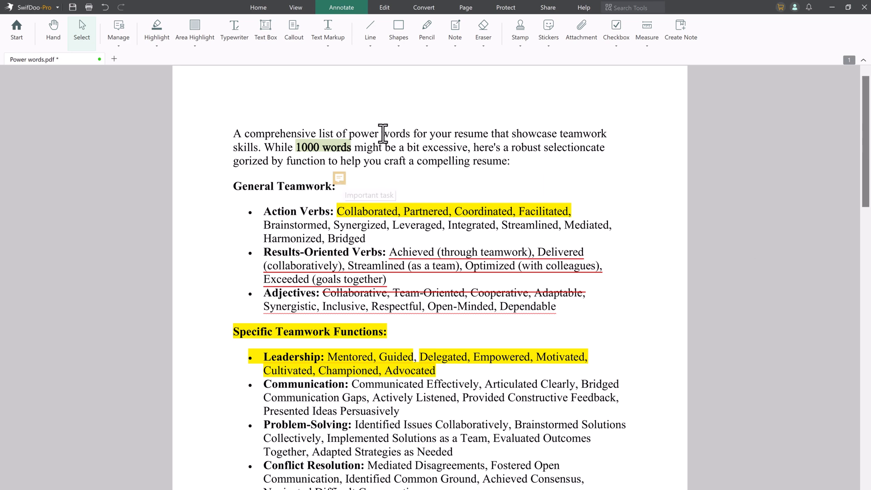
pyautogui.click(519, 32)
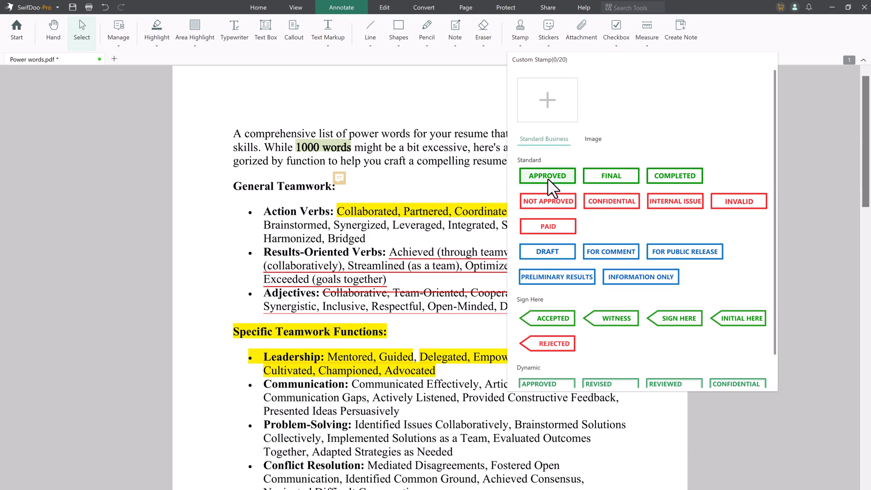
# Stamp a green APPROVED mark below the Quantifying Teamwork Achievements list and resize it
pyautogui.click(546, 175)
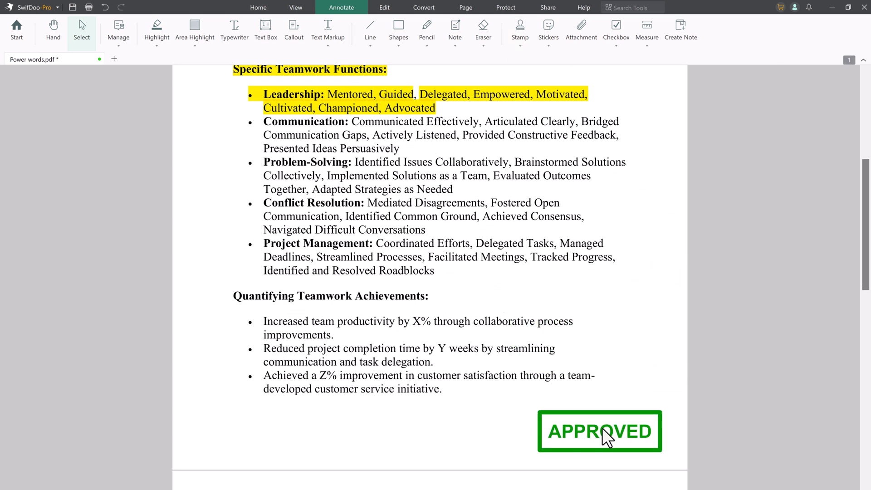
pyautogui.click(599, 431)
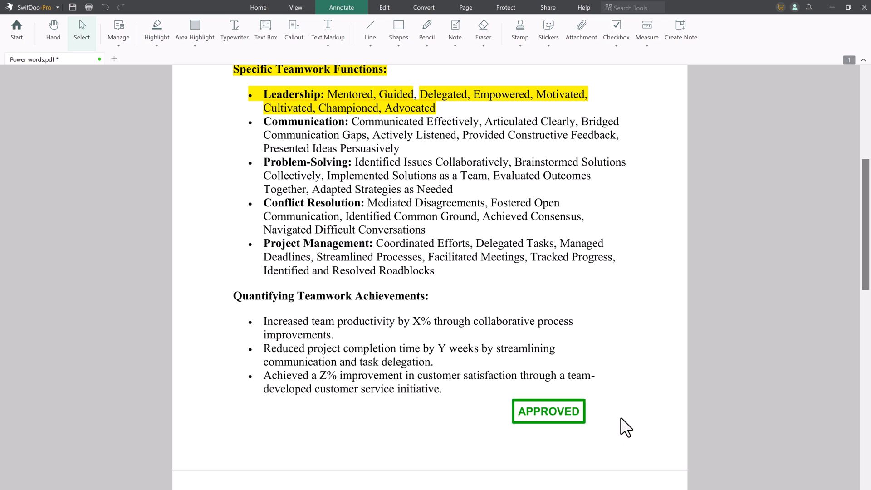
pyautogui.click(519, 28)
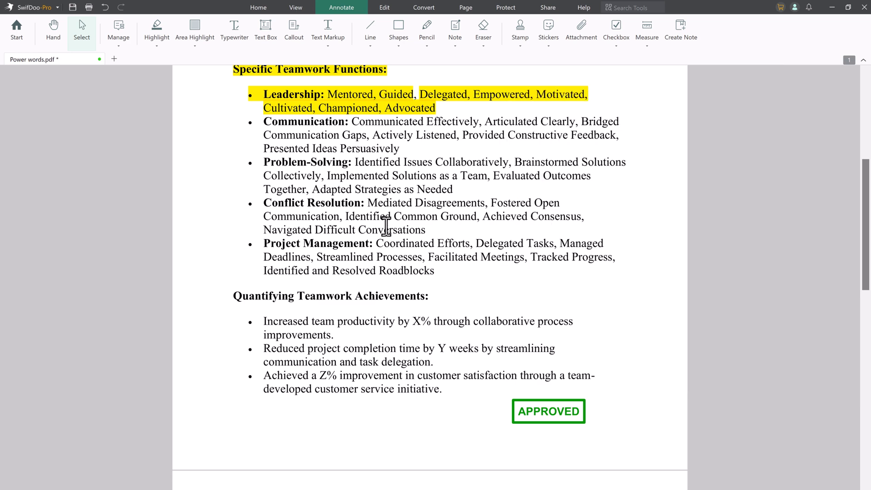
pyautogui.click(424, 7)
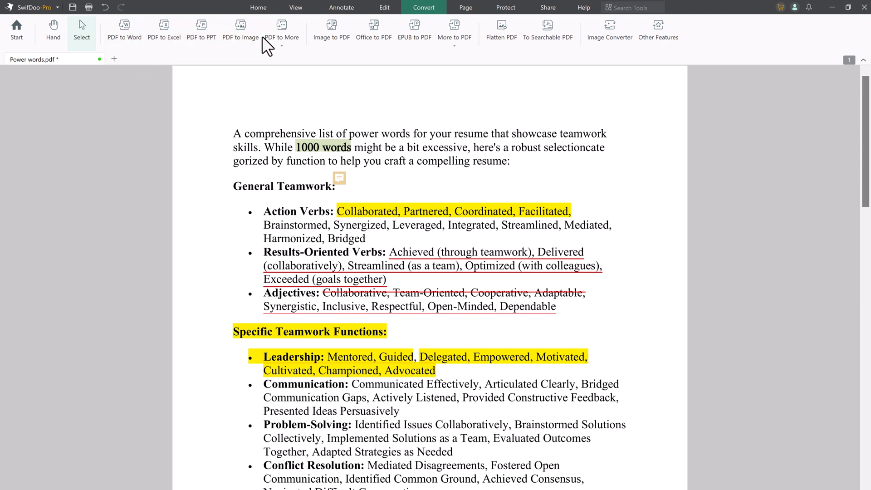
pyautogui.moveTo(547, 31)
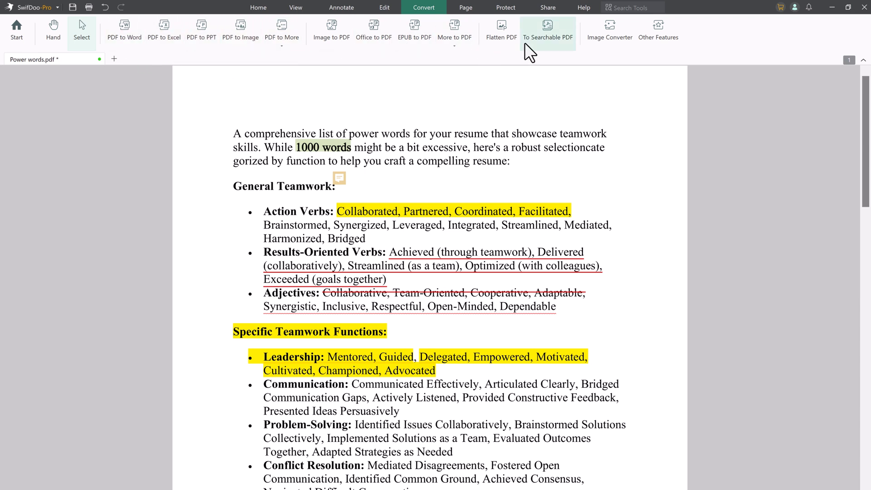
pyautogui.moveTo(522, 196)
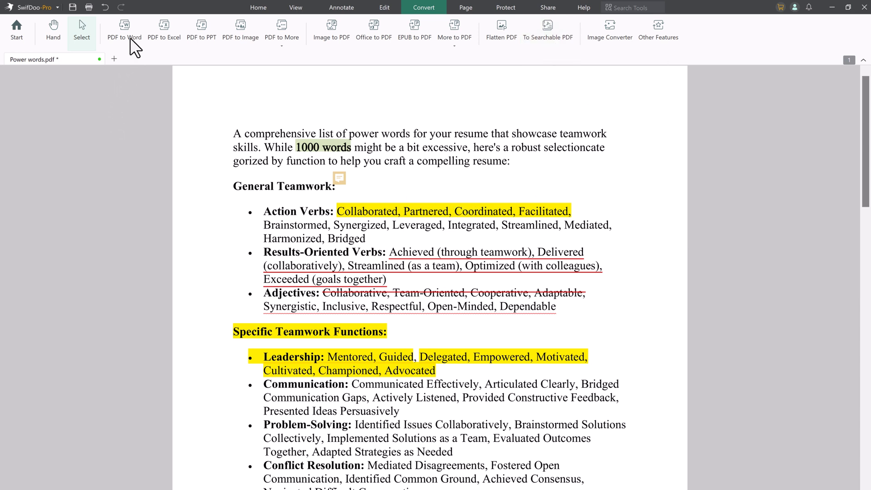
pyautogui.moveTo(125, 29)
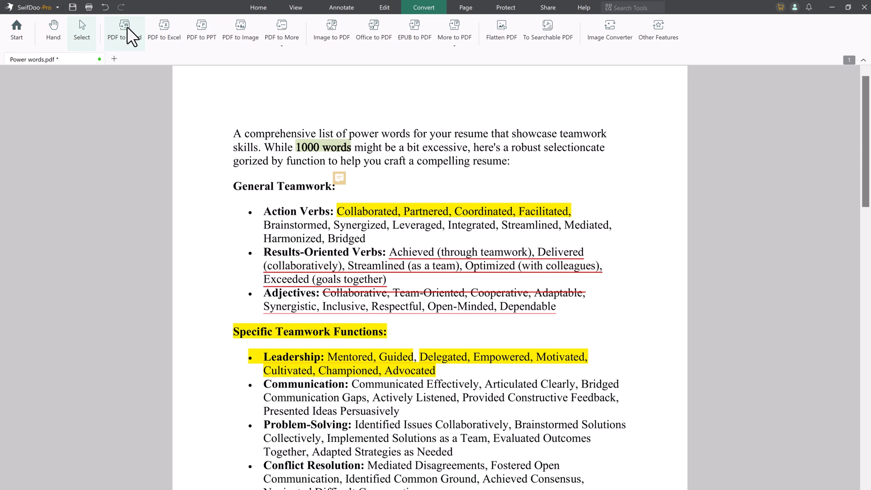
# Start converting Power words.pdf, pages 1 to 2, with PDF to Word
pyautogui.click(124, 31)
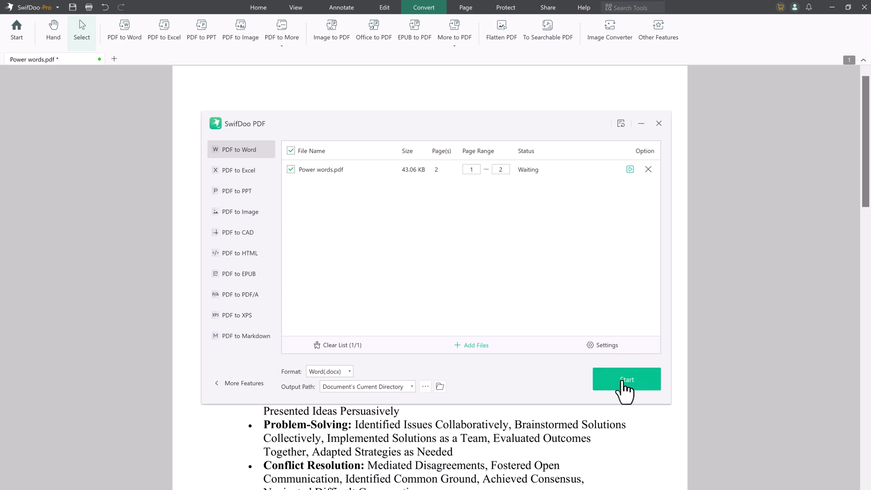
pyautogui.click(626, 379)
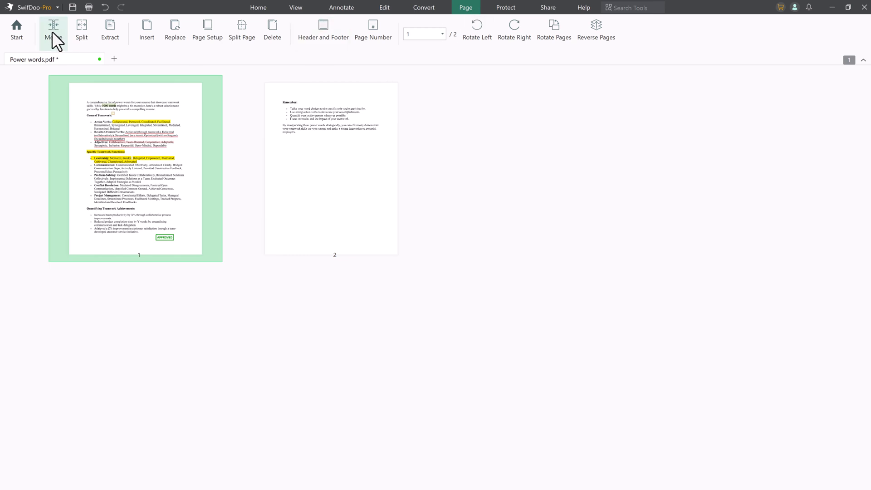
pyautogui.moveTo(141, 155)
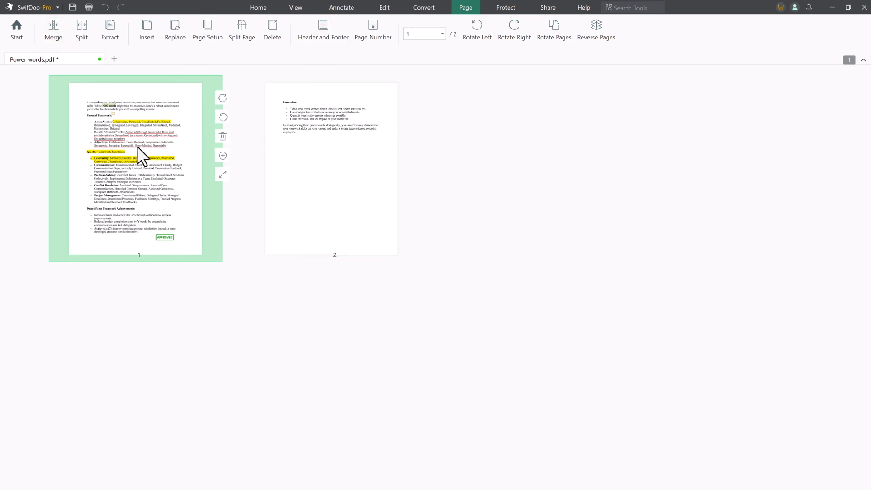
pyautogui.moveTo(81, 28)
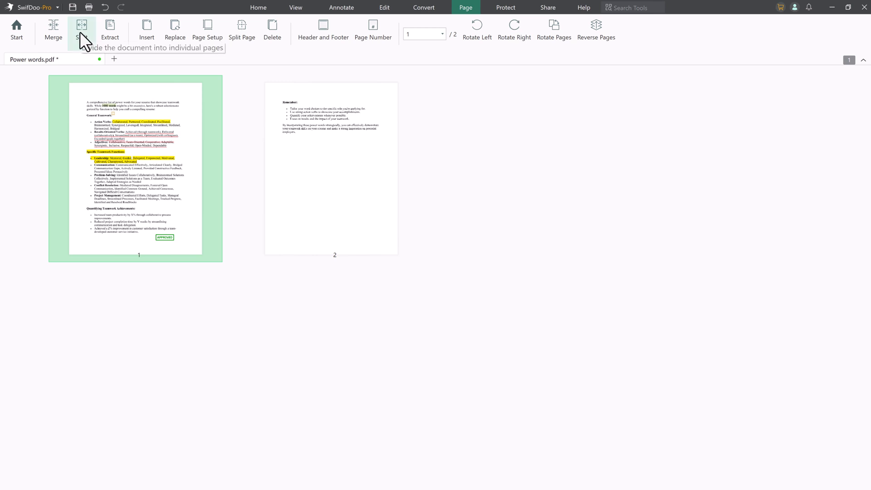
# View the Merge PDF dialog for Power words.pdf and dismiss it without merging
pyautogui.click(53, 31)
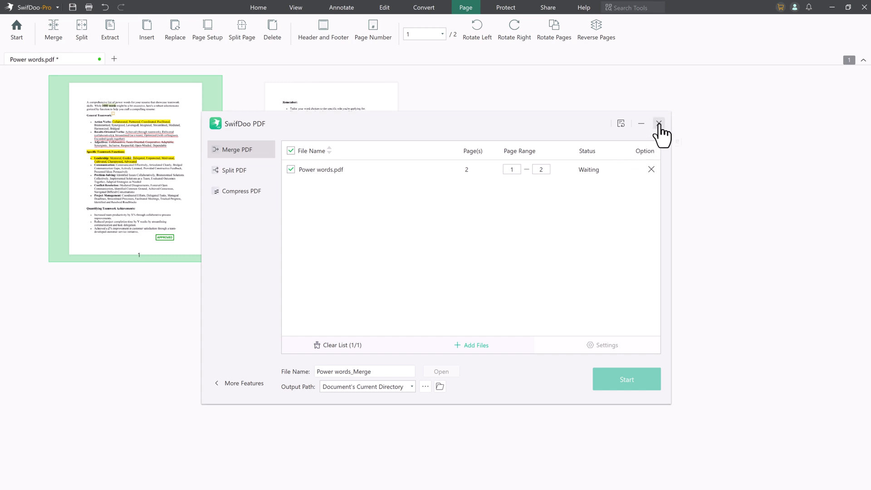
pyautogui.click(659, 123)
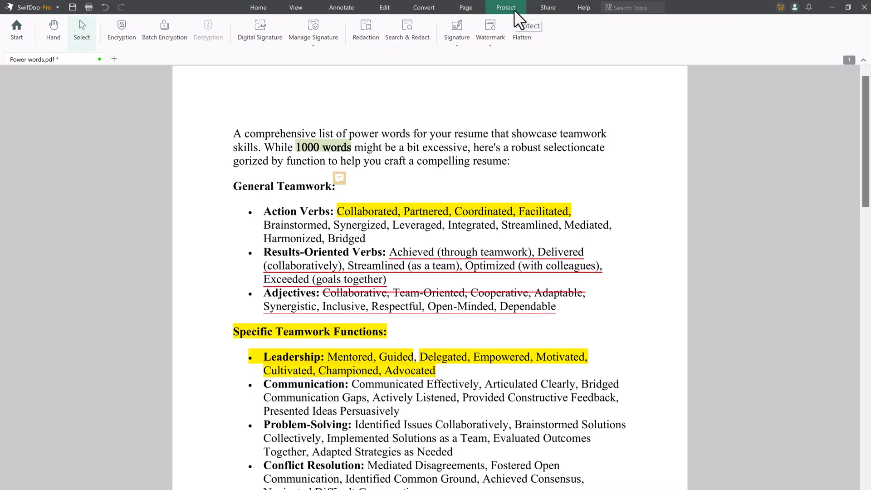
pyautogui.moveTo(121, 50)
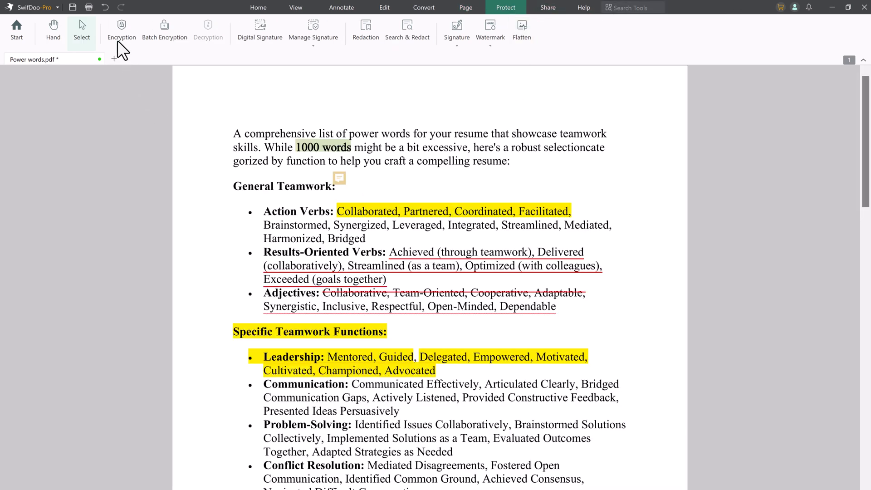
# Encrypt the document with open and permission passwords, allowing page changes but blocking printing and copying
pyautogui.click(121, 30)
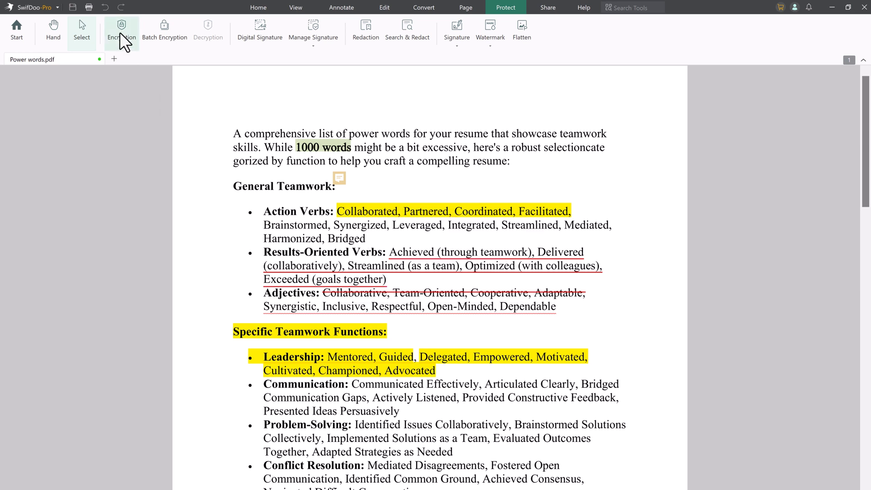
pyautogui.click(121, 29)
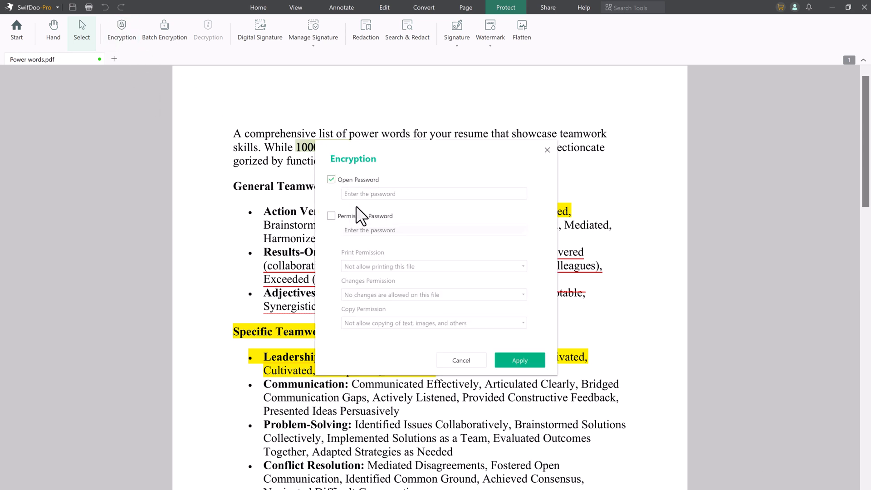
pyautogui.click(331, 216)
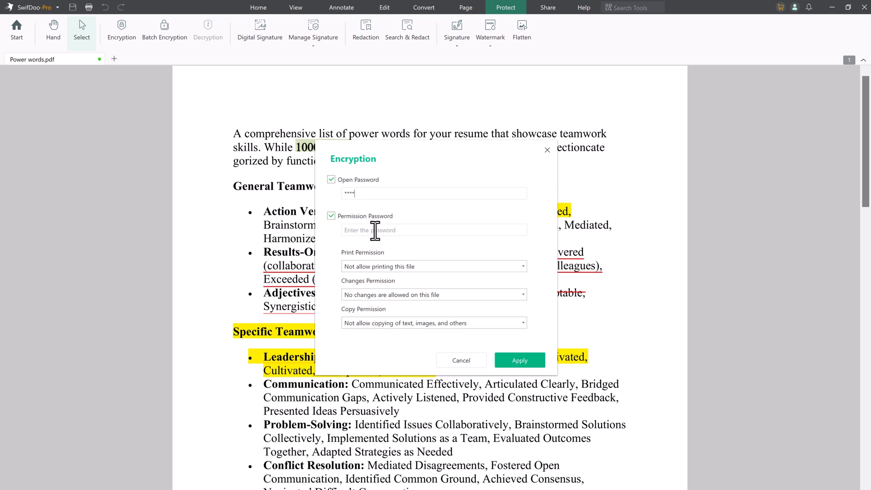
pyautogui.write('****')
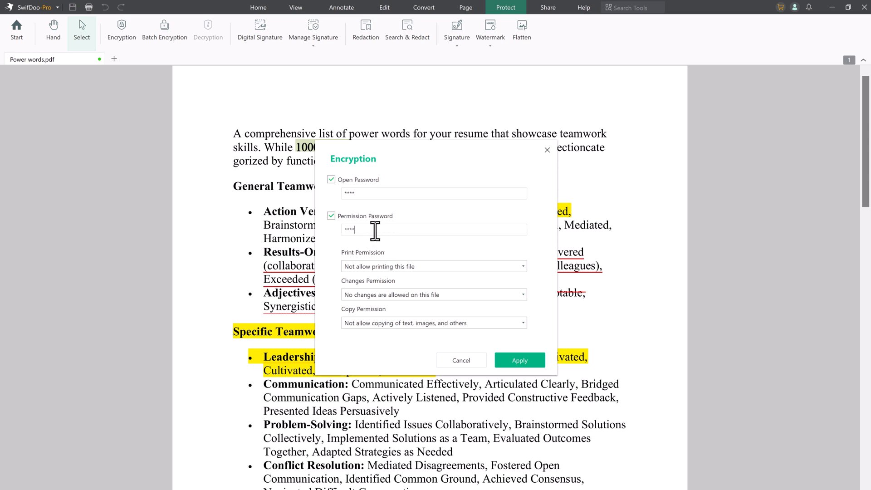
pyautogui.click(432, 266)
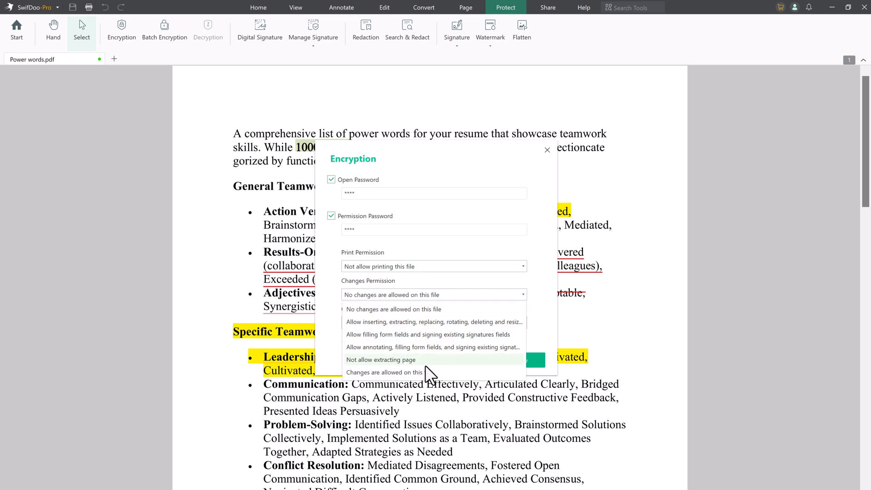
pyautogui.moveTo(430, 334)
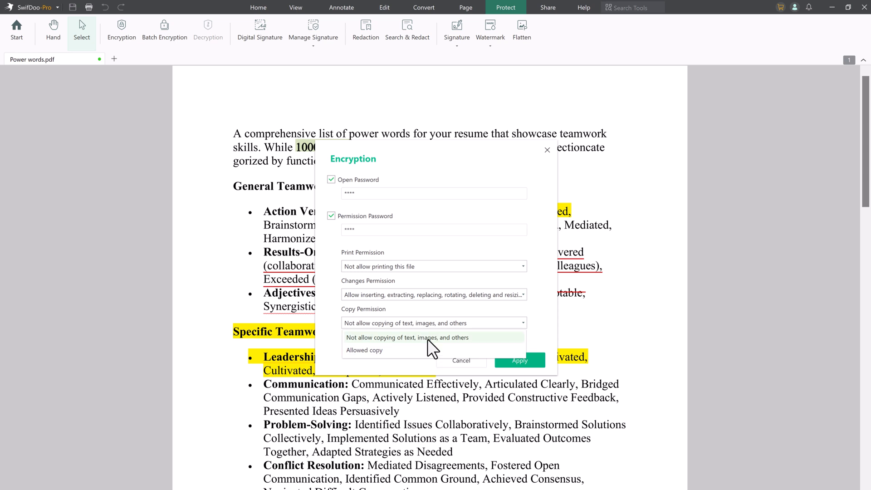
pyautogui.click(407, 338)
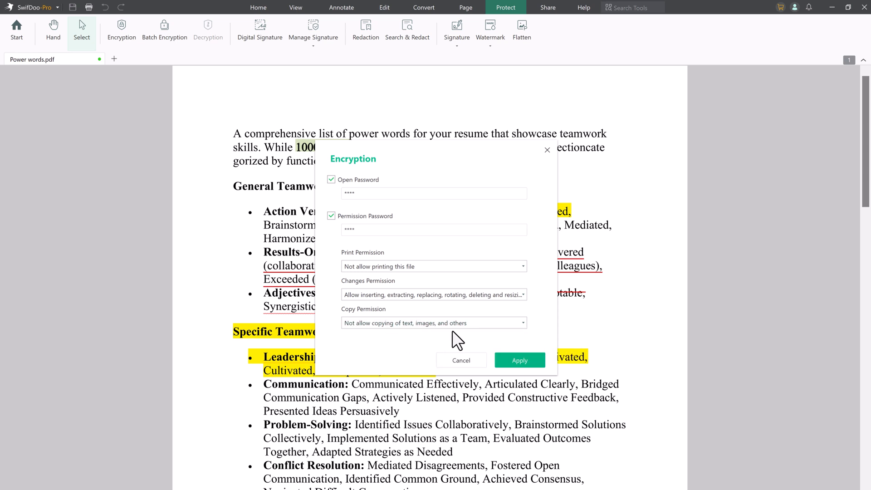
pyautogui.moveTo(463, 340)
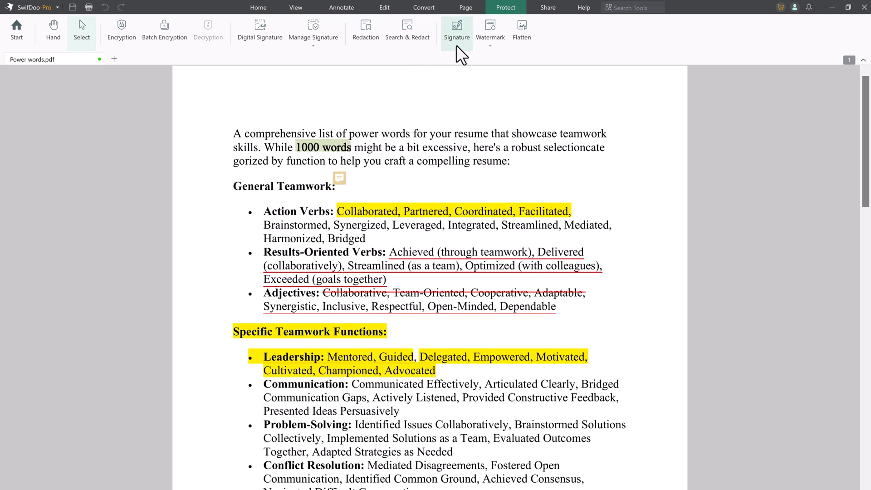
# Draw a first red signature by hand in the Create Signature dialog, then discard it
pyautogui.click(457, 29)
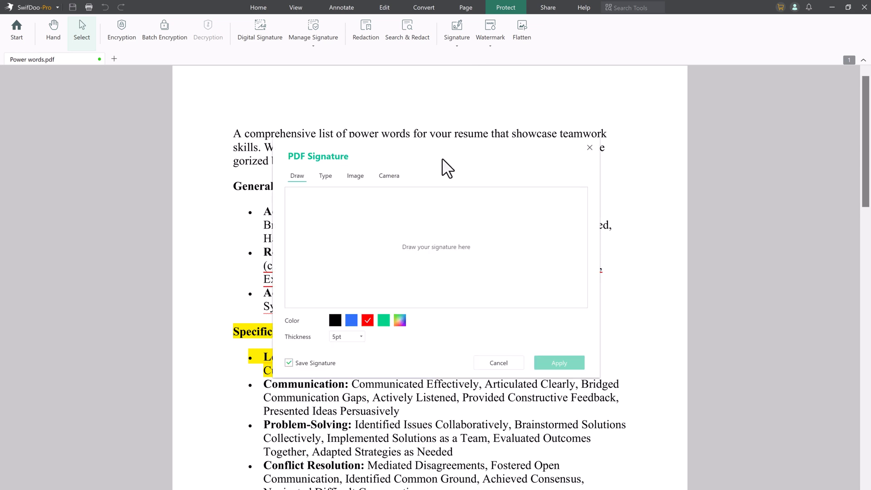
pyautogui.click(355, 175)
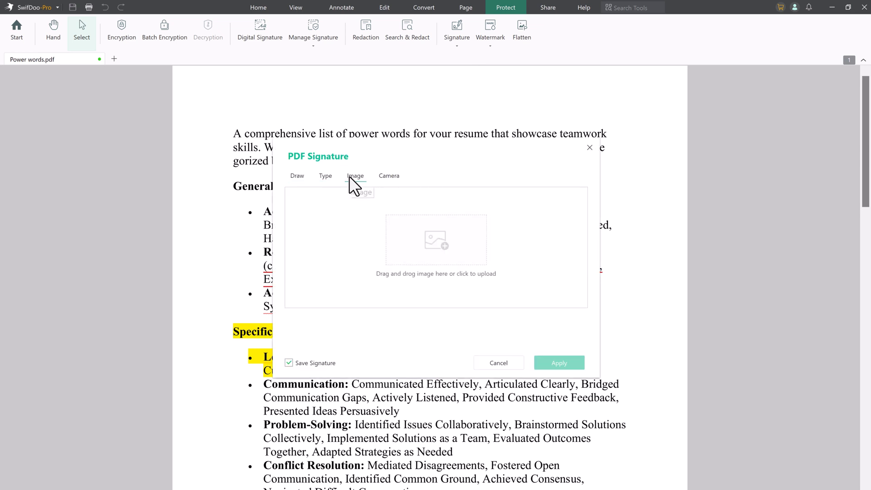
pyautogui.click(325, 175)
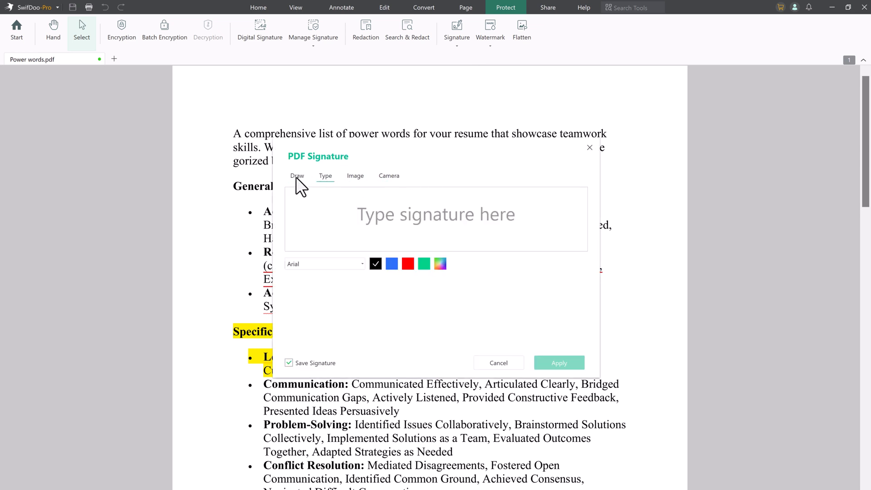
pyautogui.click(297, 175)
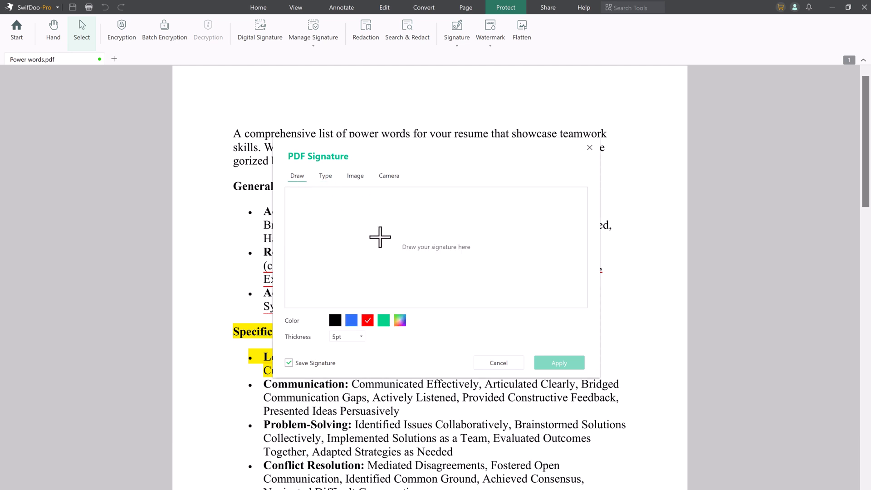
pyautogui.moveTo(386, 208); pyautogui.dragTo(394, 256)
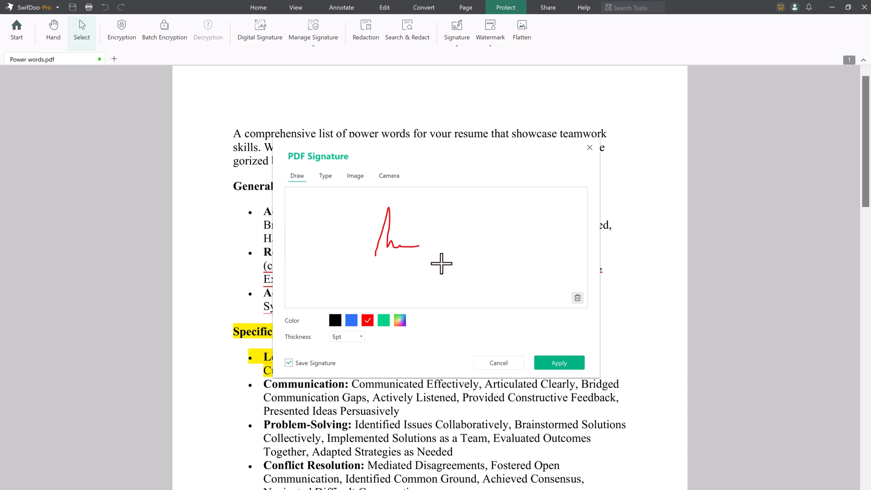
pyautogui.click(498, 362)
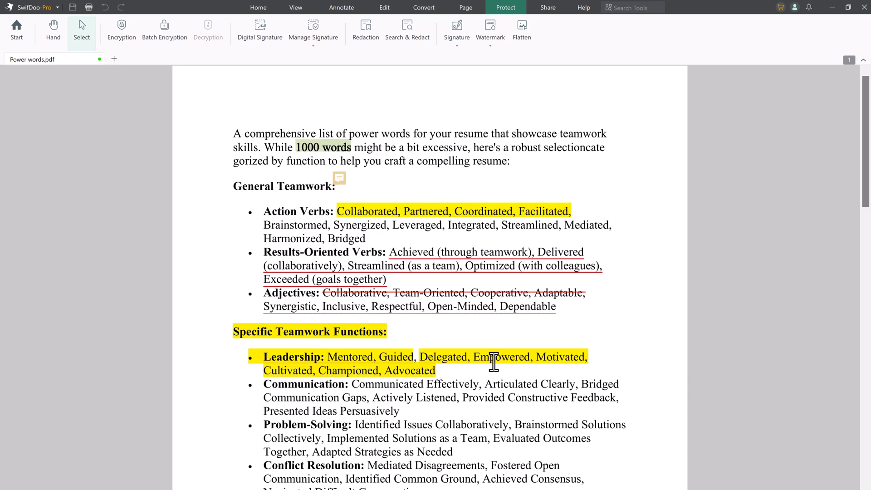
pyautogui.moveTo(318, 273)
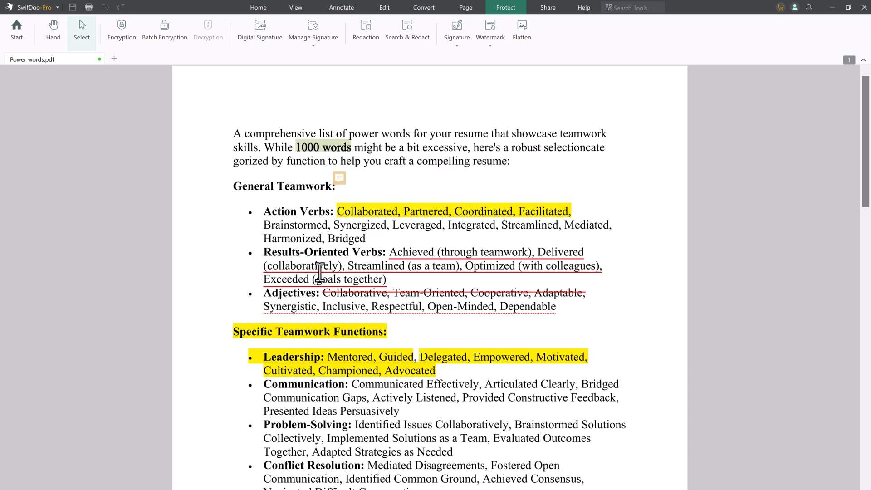
pyautogui.moveTo(192, 242)
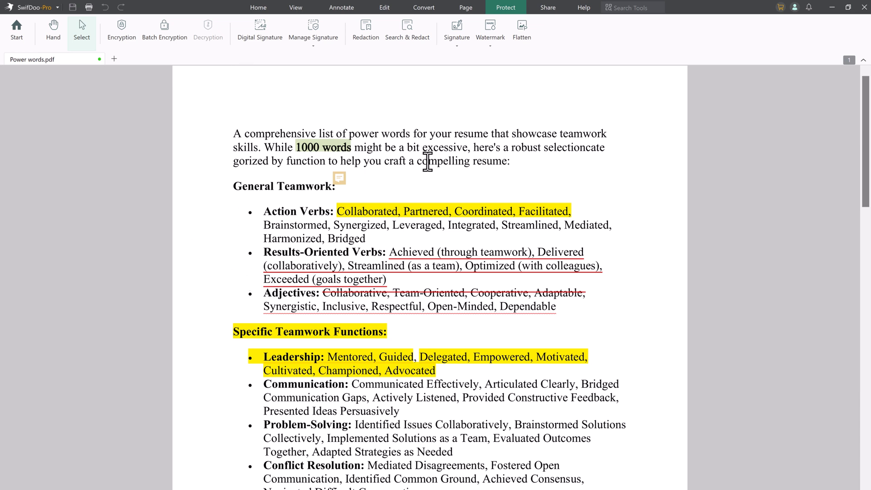
pyautogui.moveTo(464, 49)
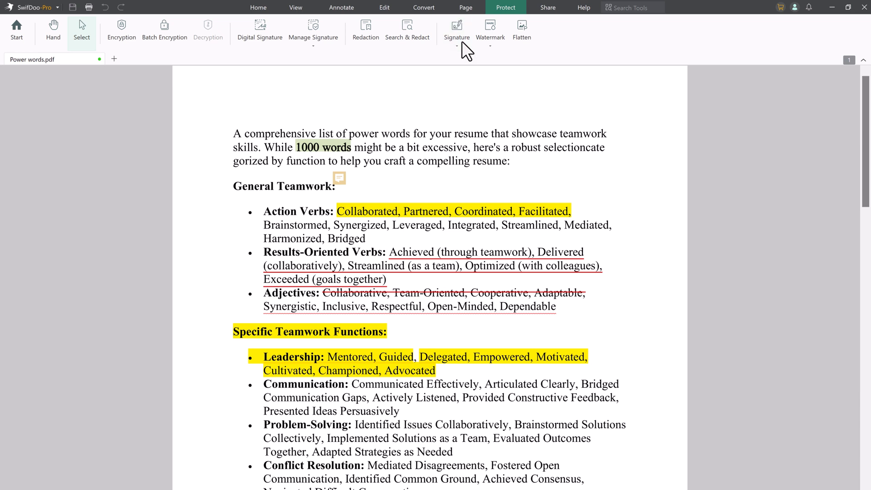
# Create a new hand-drawn red signature and place it below the APPROVED stamp
pyautogui.click(456, 31)
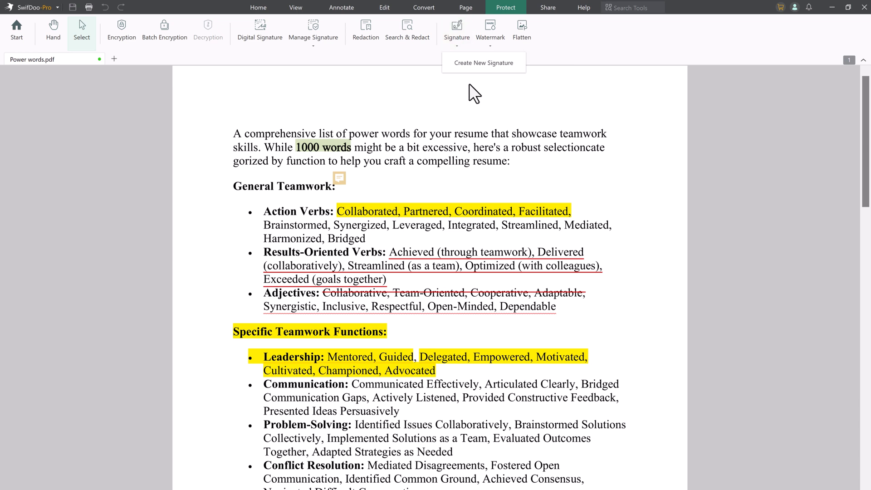
pyautogui.click(484, 63)
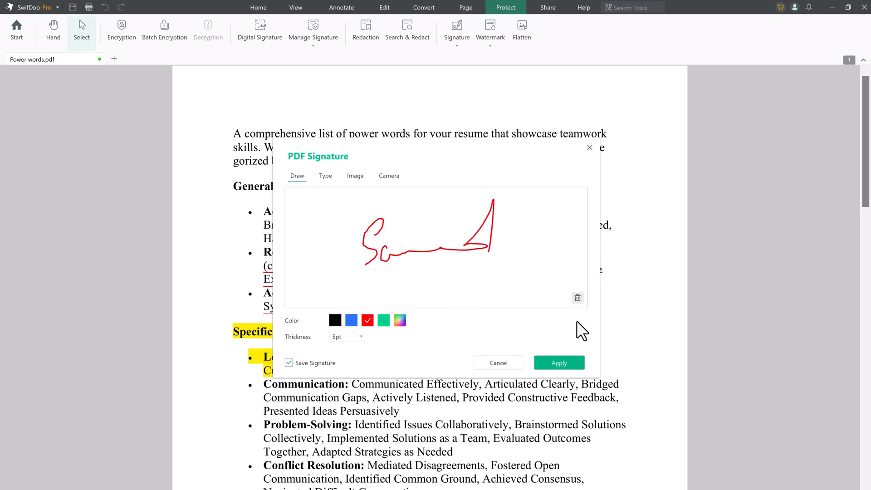
pyautogui.click(558, 362)
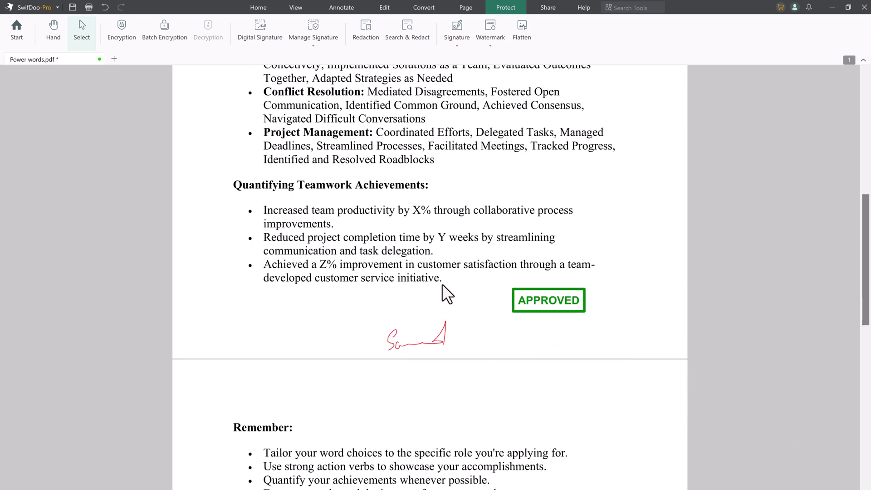
pyautogui.click(488, 31)
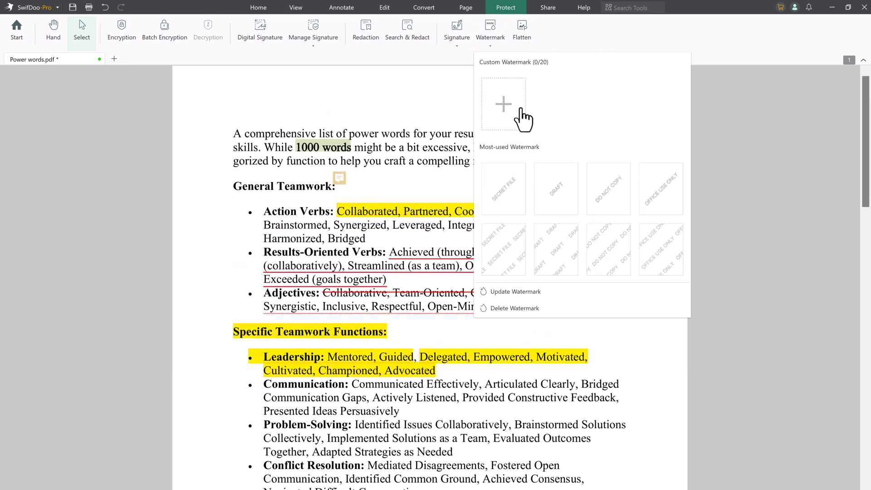
# Apply the preset DRAFT watermark and choose Replace for the existing watermark
pyautogui.click(555, 187)
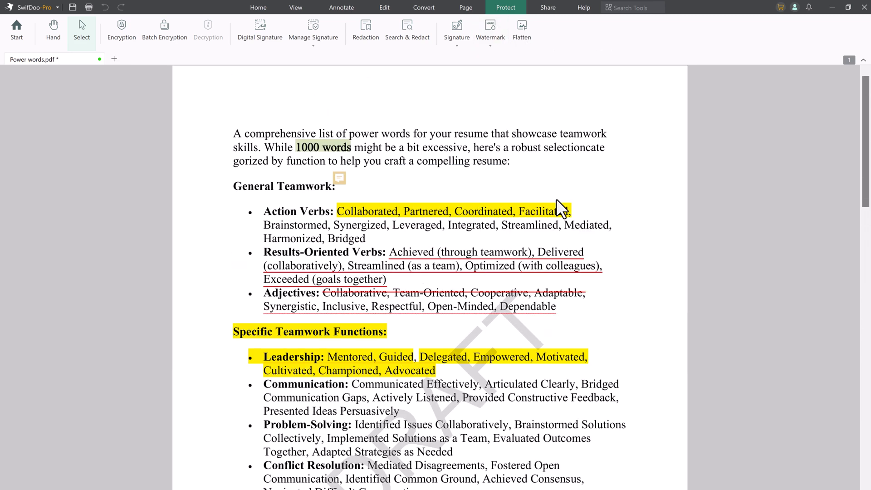
pyautogui.scroll(-3)
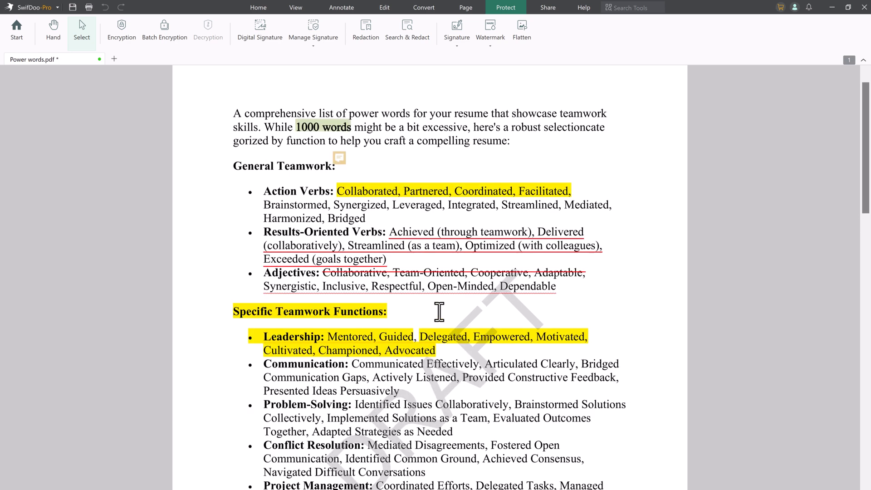
pyautogui.click(490, 31)
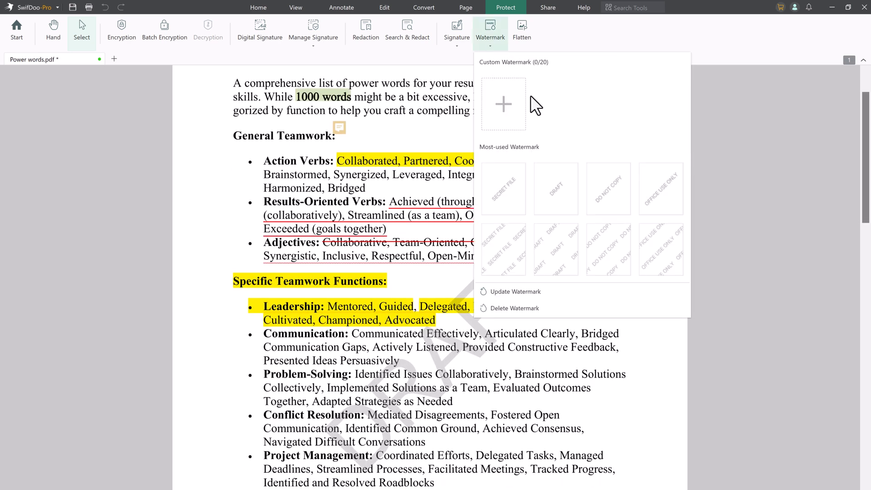
pyautogui.moveTo(673, 256)
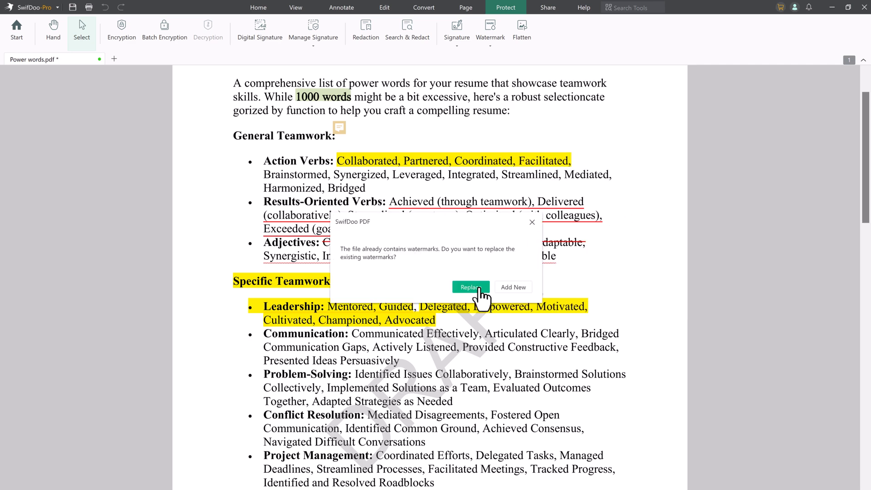
pyautogui.click(470, 287)
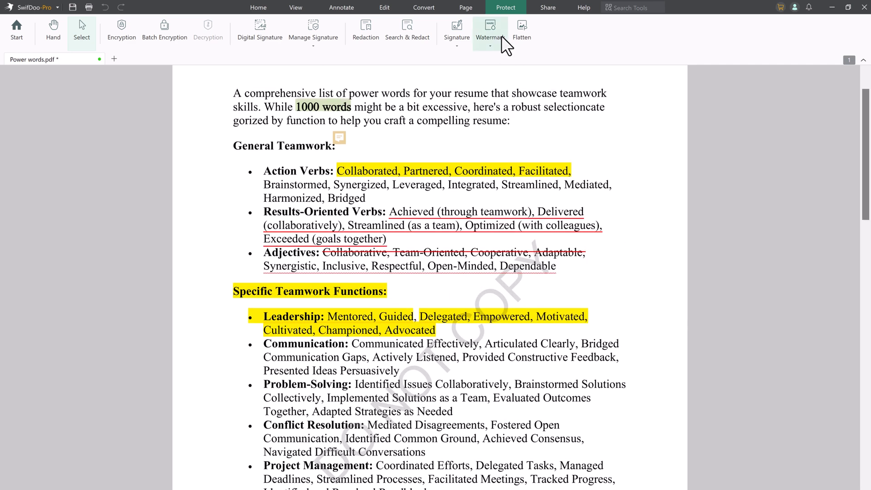
# Add a custom black 'YouTech' text watermark rotated -45 across the pages
pyautogui.click(489, 31)
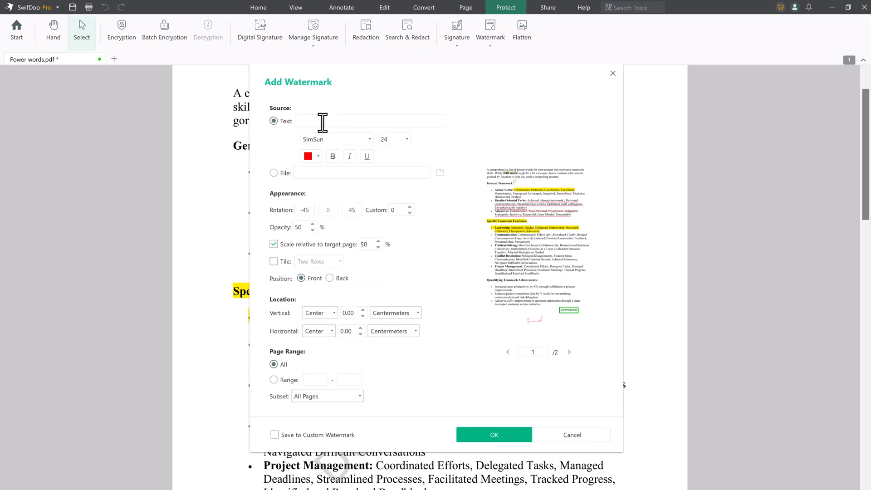
pyautogui.write('YouTech')
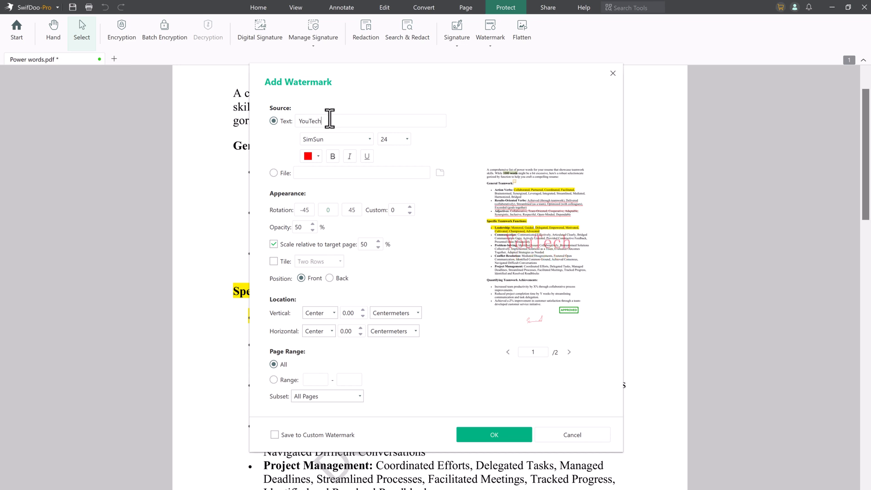
pyautogui.moveTo(369, 177)
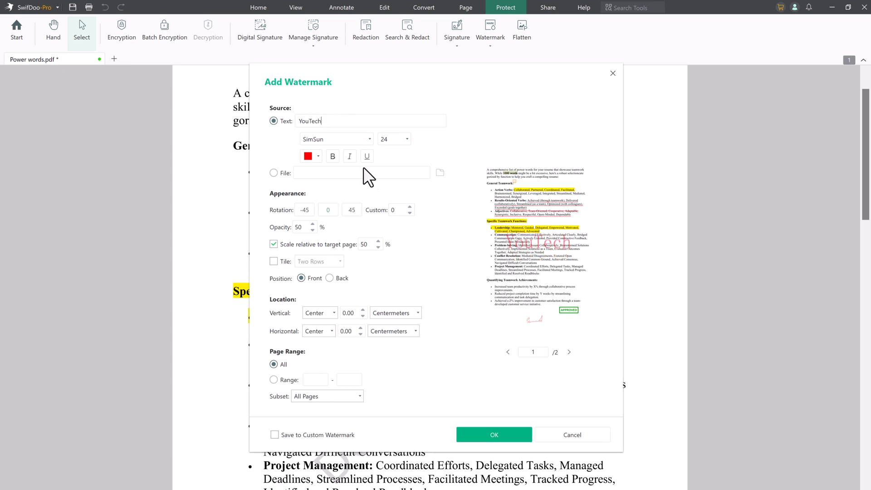
pyautogui.click(308, 156)
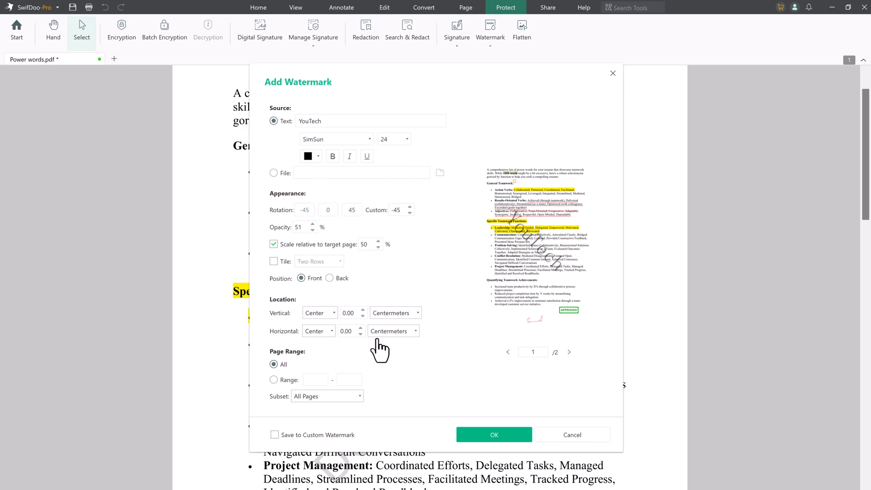
pyautogui.click(493, 434)
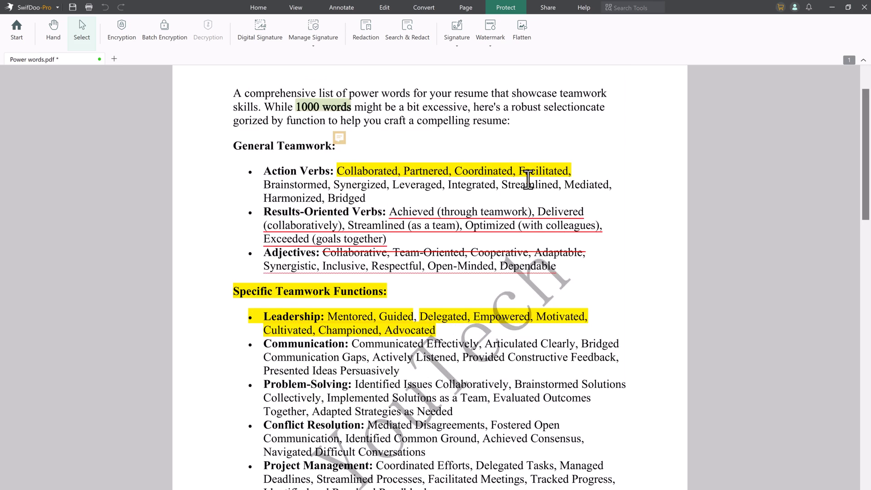
pyautogui.scroll(-3)
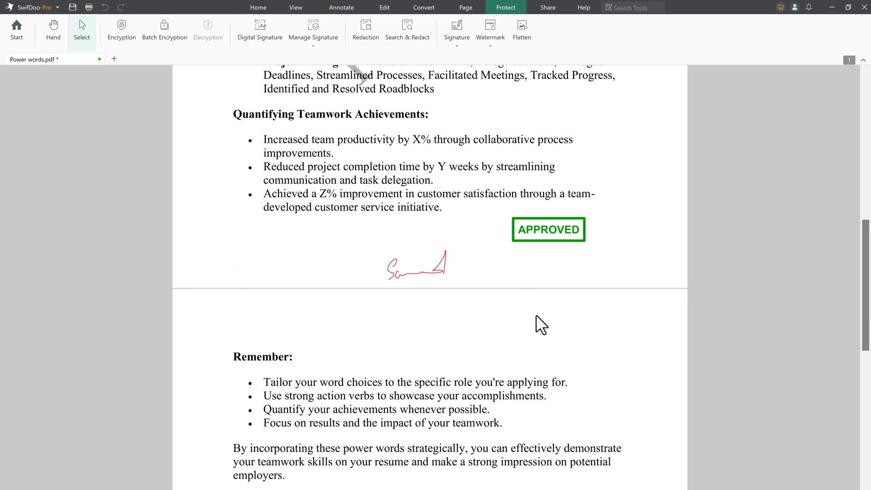
pyautogui.scroll(-3)
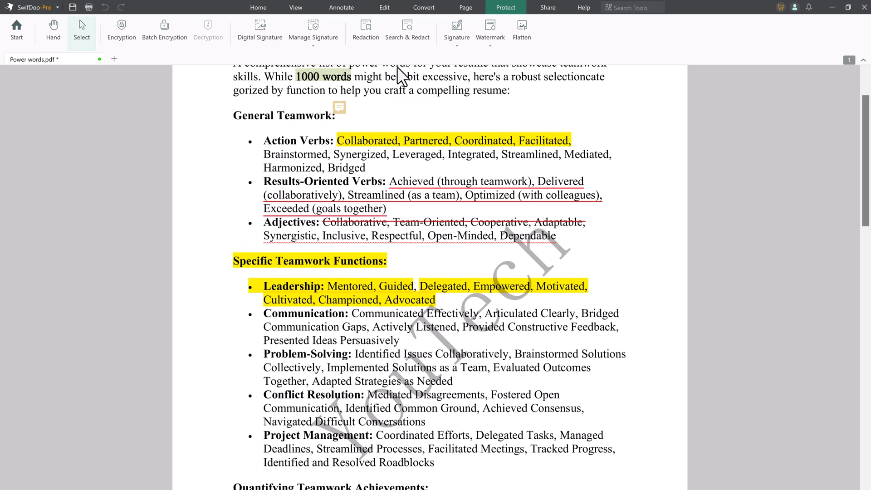
pyautogui.click(295, 8)
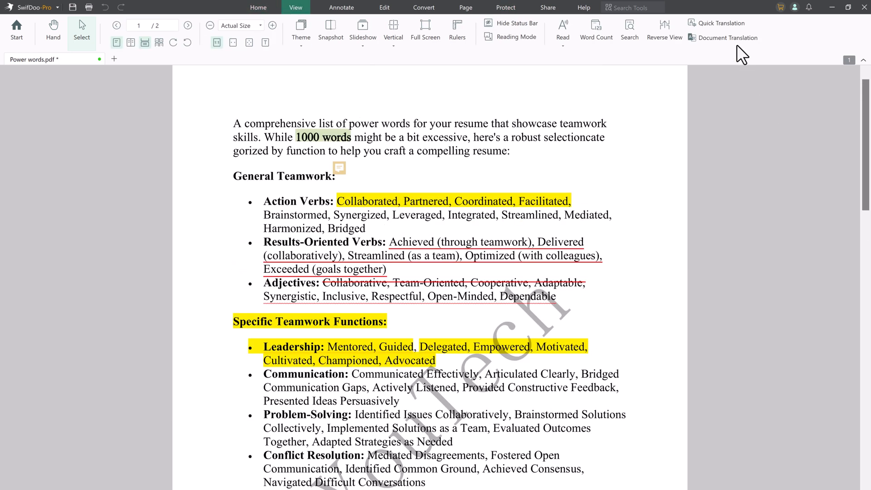
pyautogui.click(728, 38)
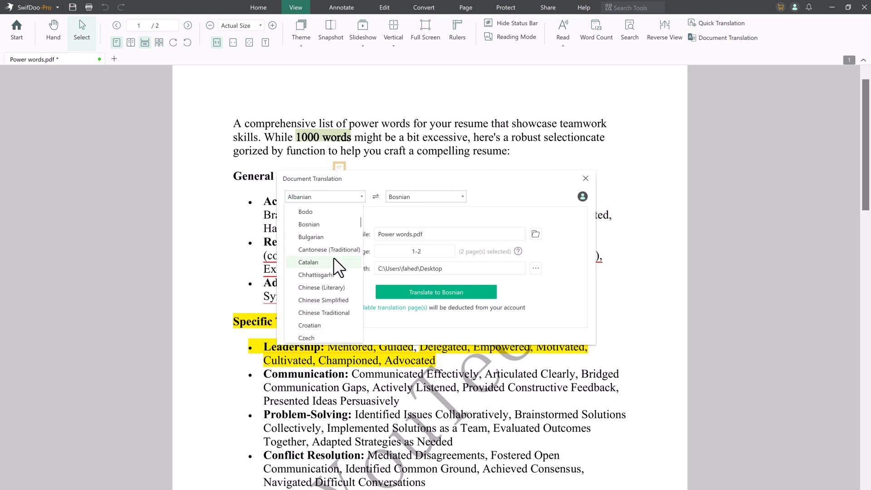
pyautogui.scroll(-3)
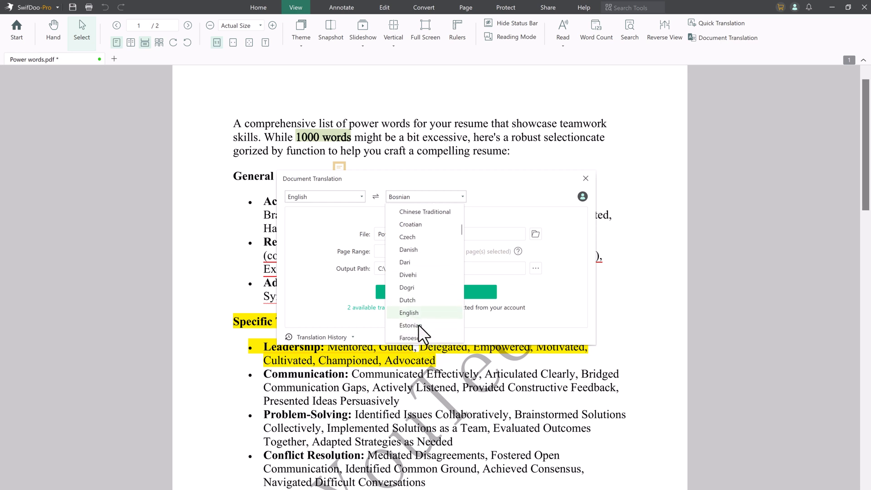
pyautogui.scroll(-3)
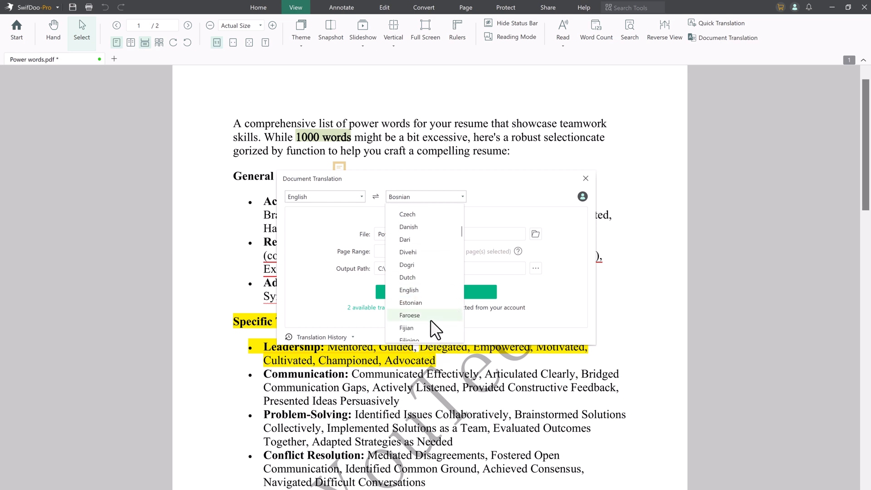
pyautogui.scroll(-3)
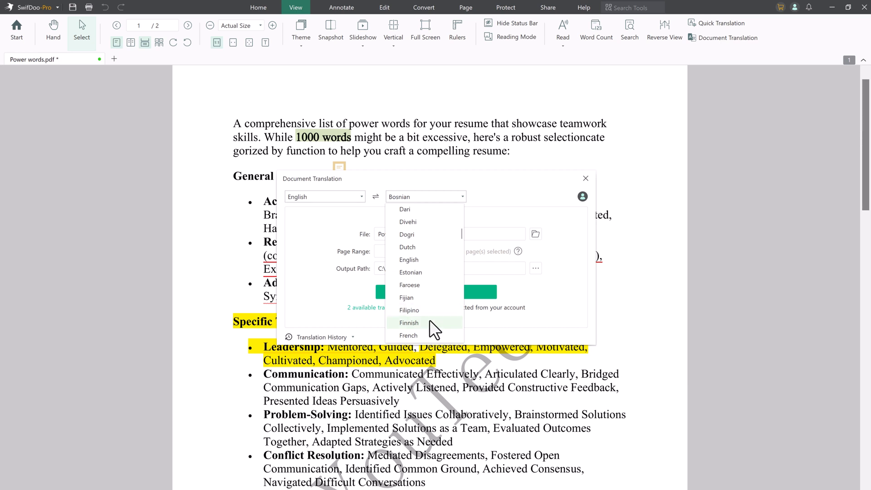
pyautogui.click(408, 335)
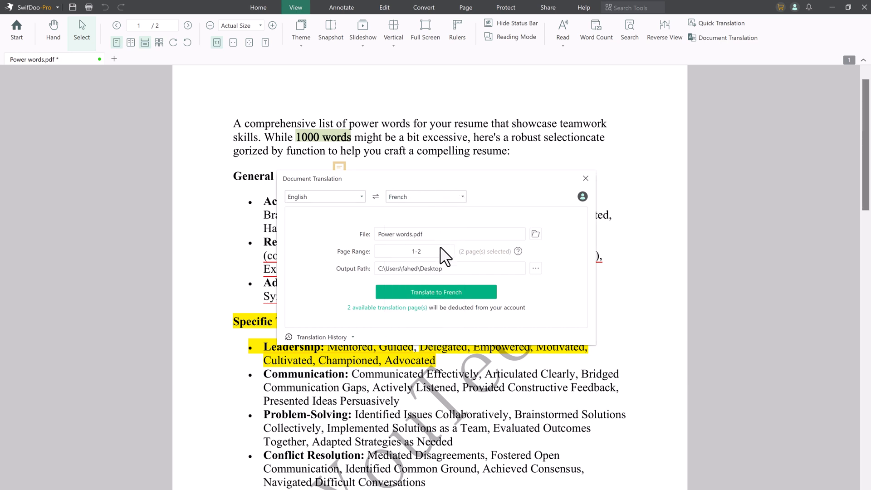
pyautogui.click(436, 291)
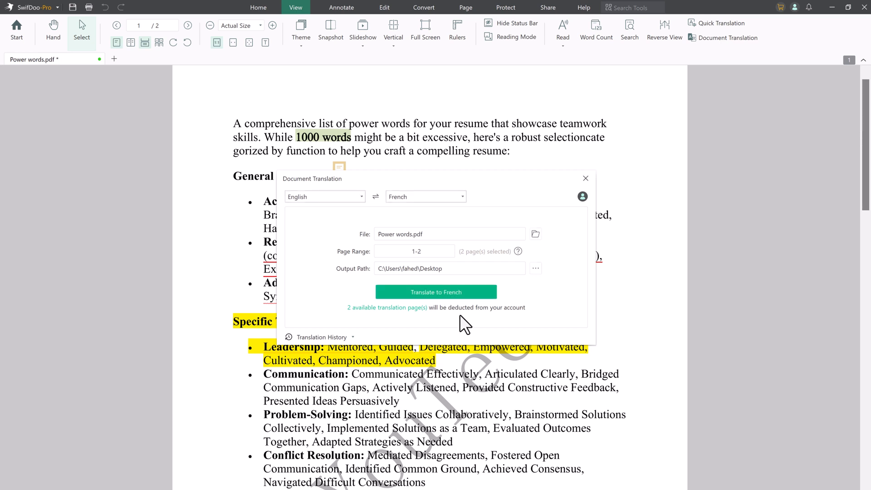
pyautogui.moveTo(584, 178)
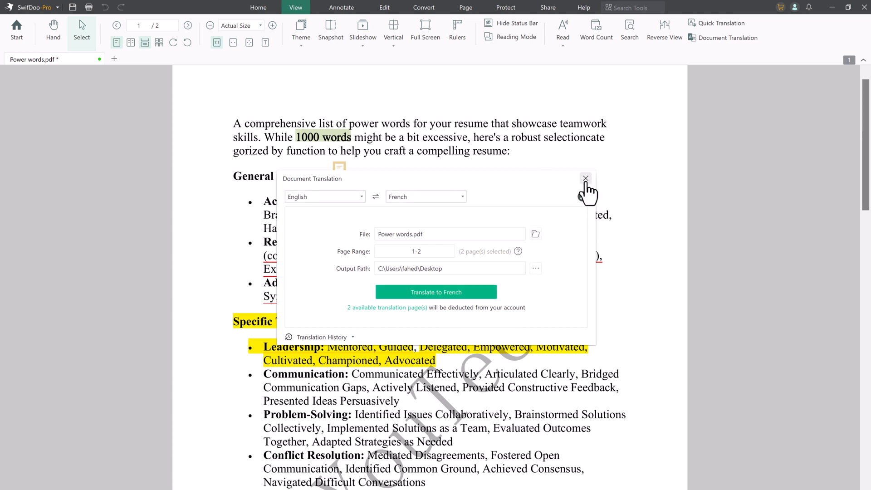
pyautogui.click(585, 179)
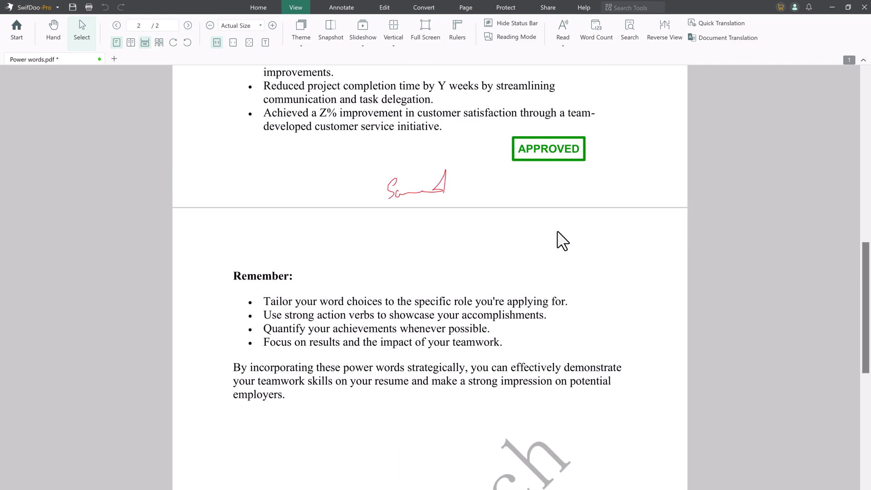